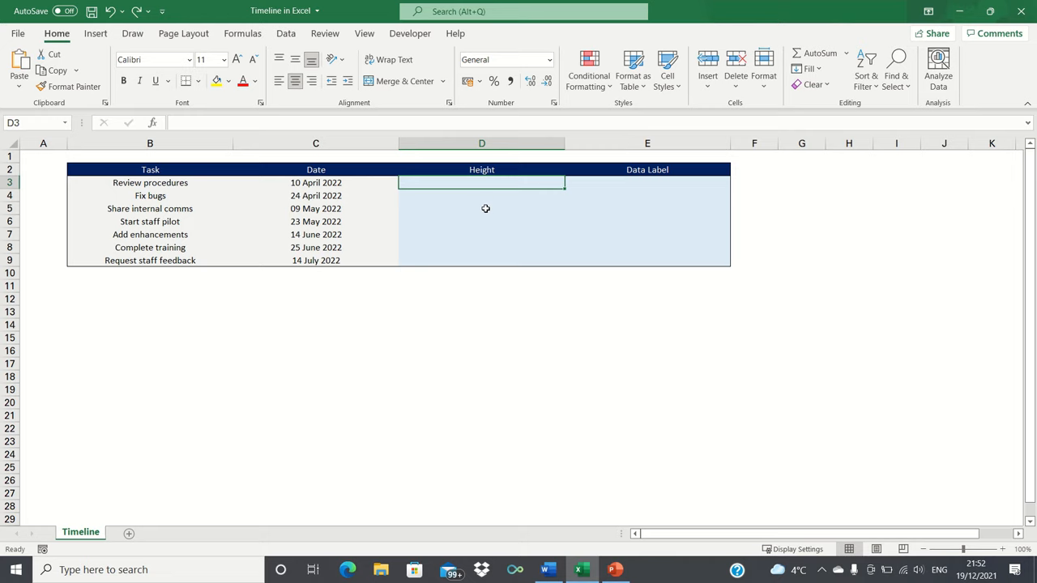
{"action": "mouse_move", "coordinate": [373, 193]}
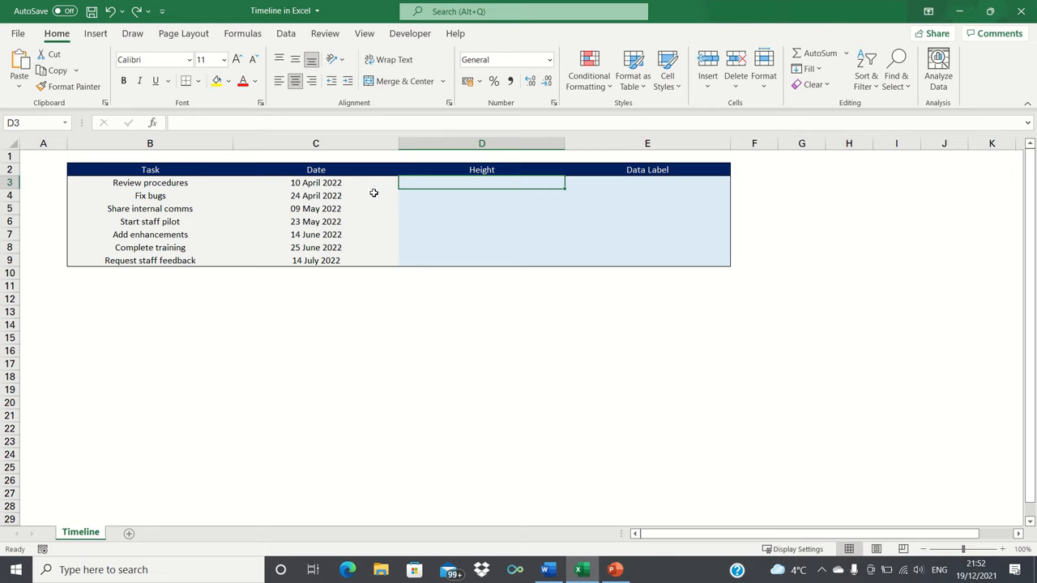
{"action": "mouse_move", "coordinate": [216, 178]}
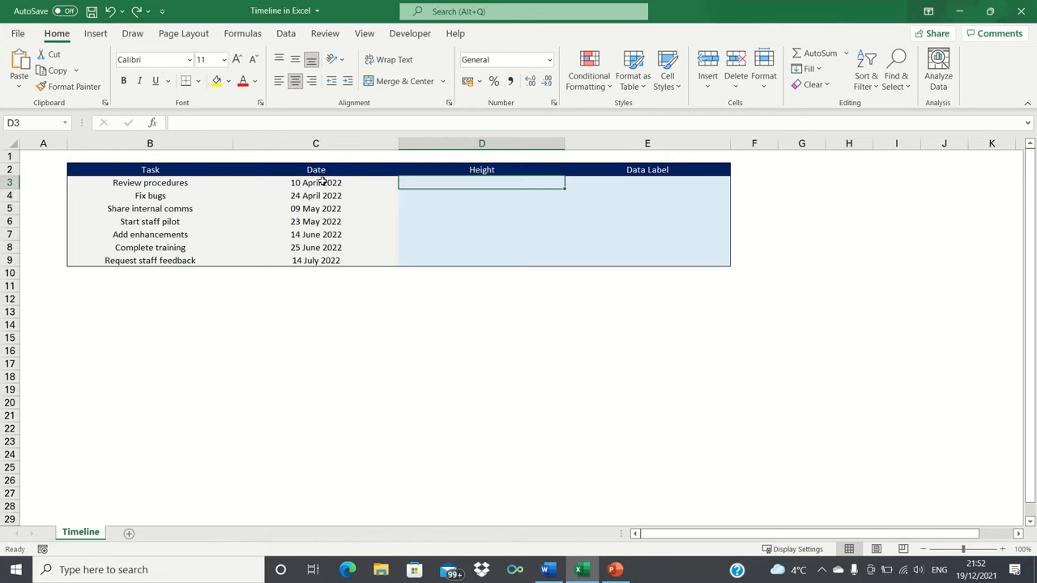
{"action": "mouse_move", "coordinate": [326, 208]}
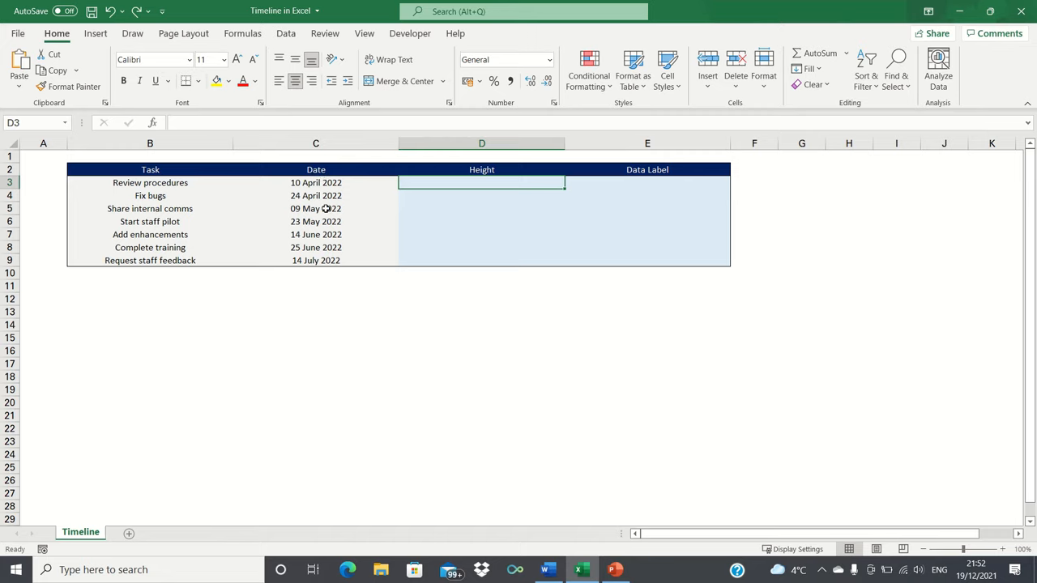
Enter the alternating 1 and -1 heights for the seven tasks in D3 to D9
{"action": "type", "text": "-1"}
{"action": "type", "text": "1"}
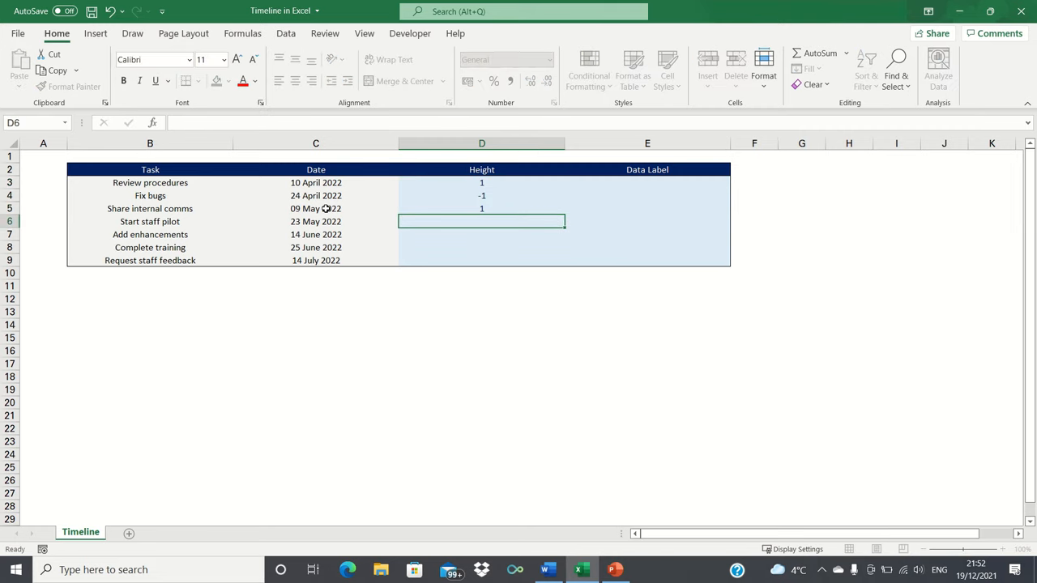
{"action": "type", "text": "-1"}
{"action": "left_click", "coordinate": [481, 234]}
{"action": "type", "text": "1"}
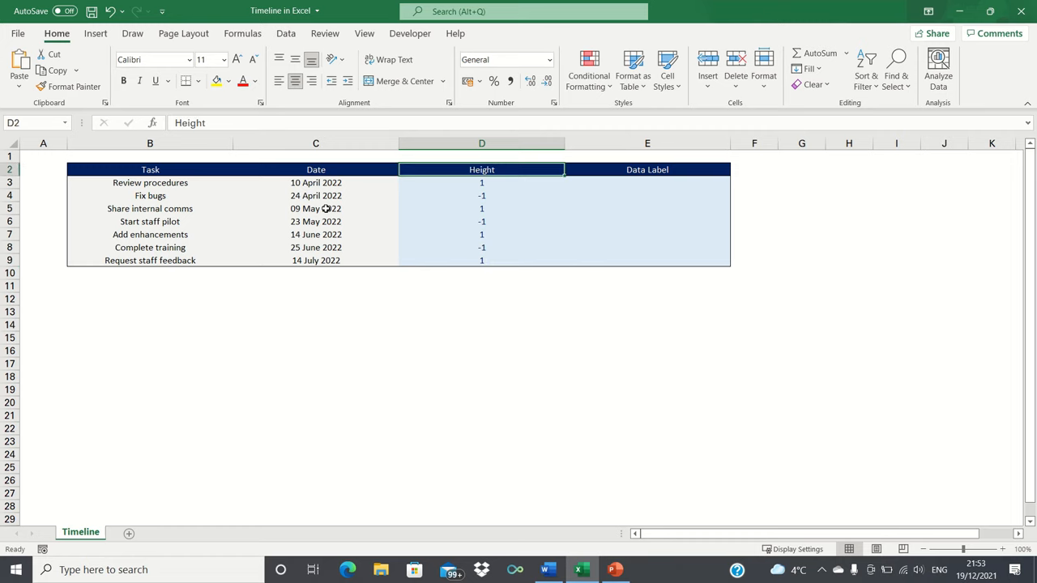
{"action": "left_click", "coordinate": [647, 170]}
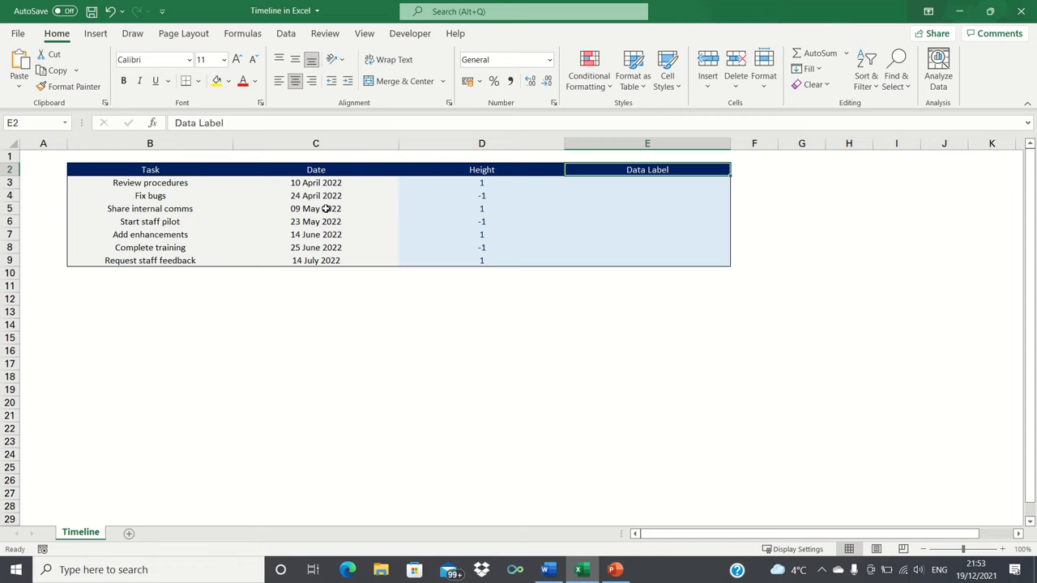
{"action": "left_click", "coordinate": [647, 182]}
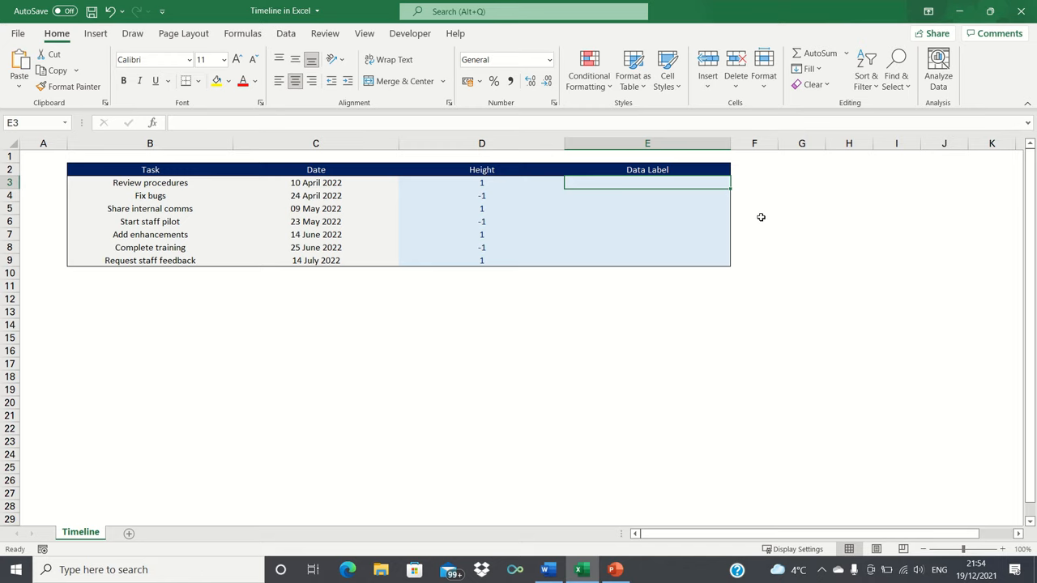
{"action": "mouse_move", "coordinate": [764, 219]}
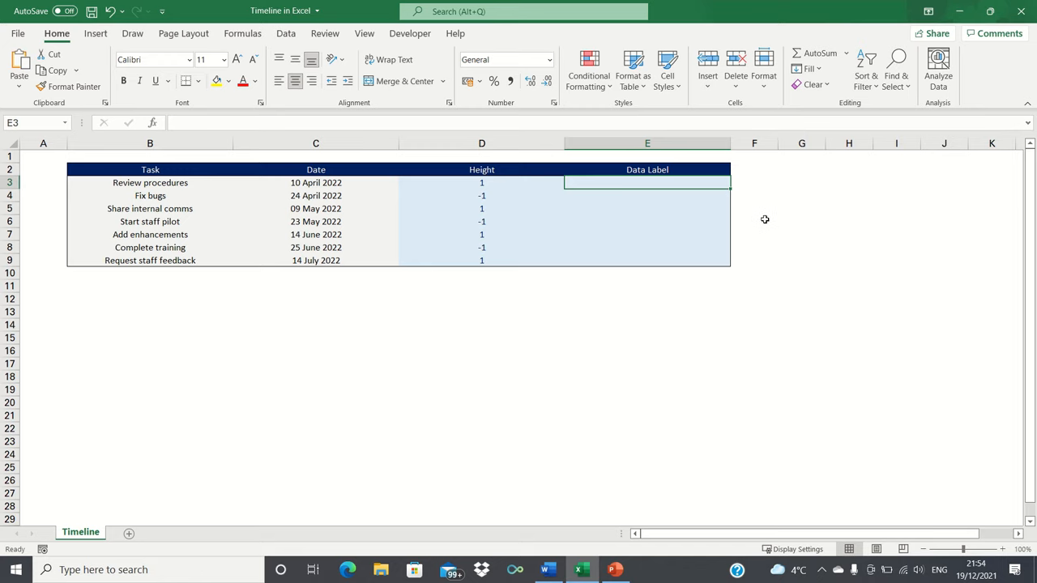
{"action": "mouse_move", "coordinate": [769, 238]}
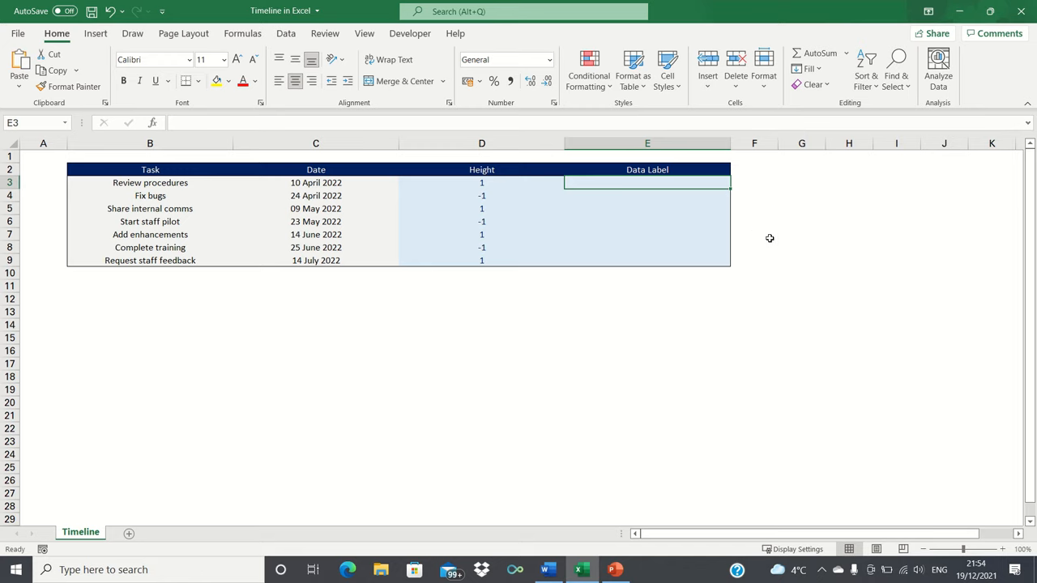
{"action": "mouse_move", "coordinate": [772, 239]}
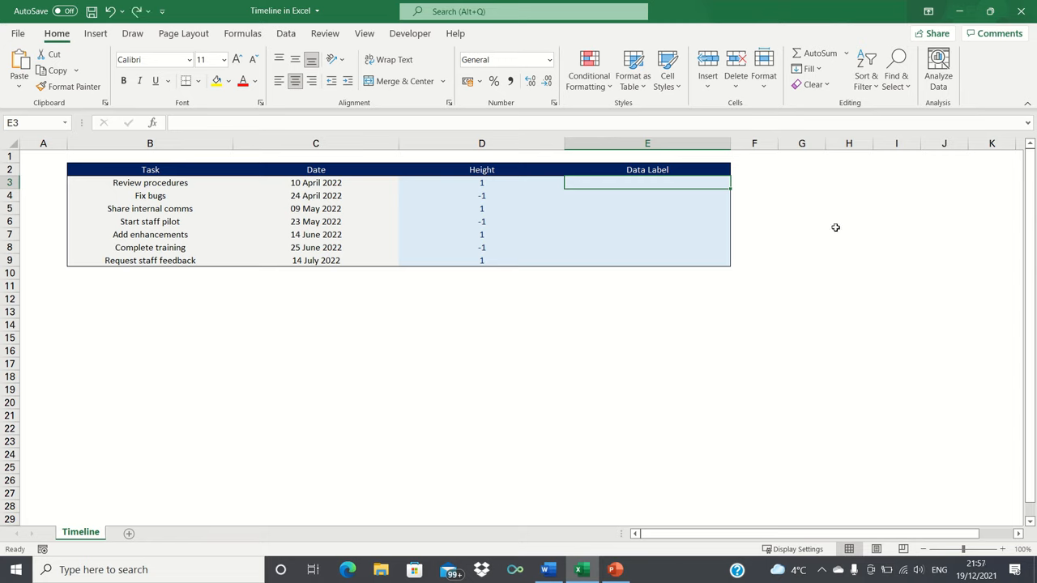
Enter =B3&CHAR(10)&TEXT(C3,"DD MMM") in E3 and fill it down to E9
{"action": "type", "text": "=D3"}
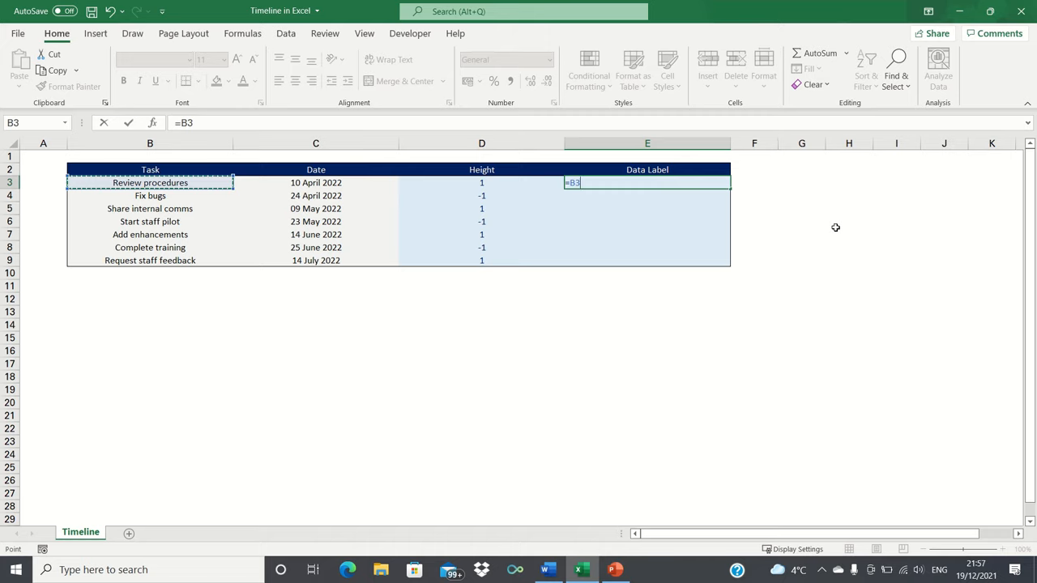
{"action": "type", "text": "&"}
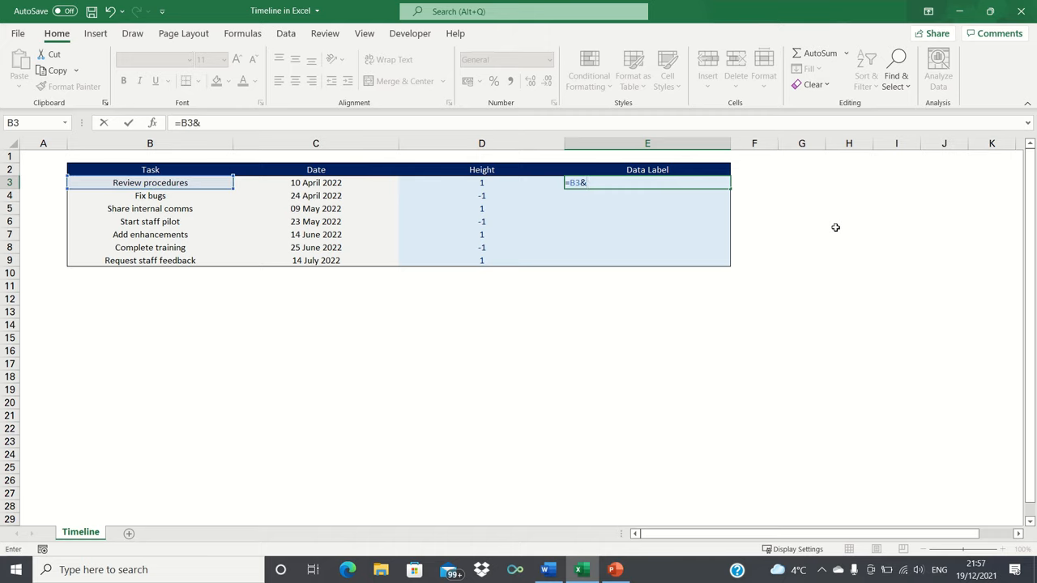
{"action": "type", "text": "CHAR"}
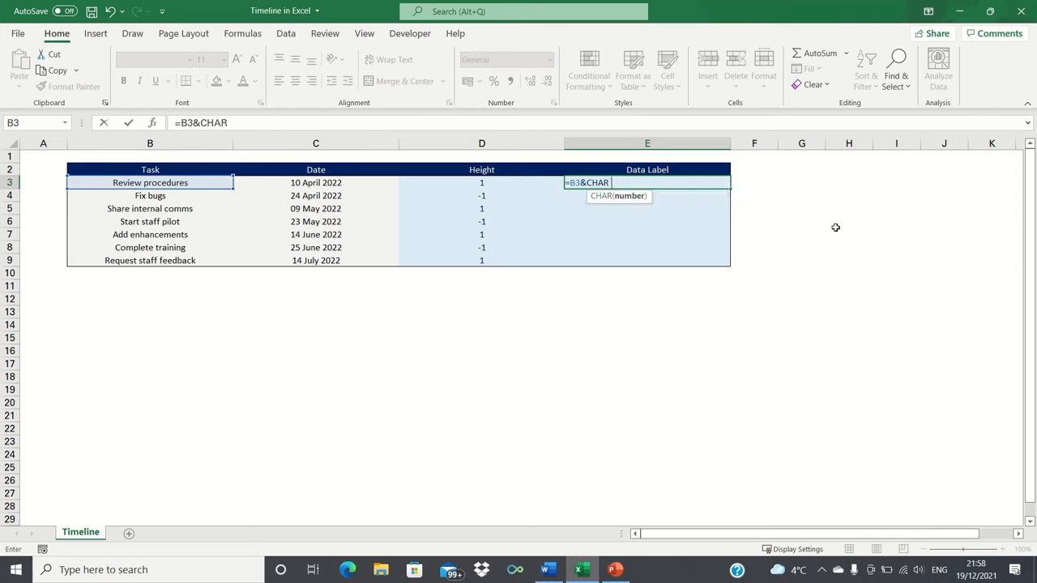
{"action": "type", "text": "(10"}
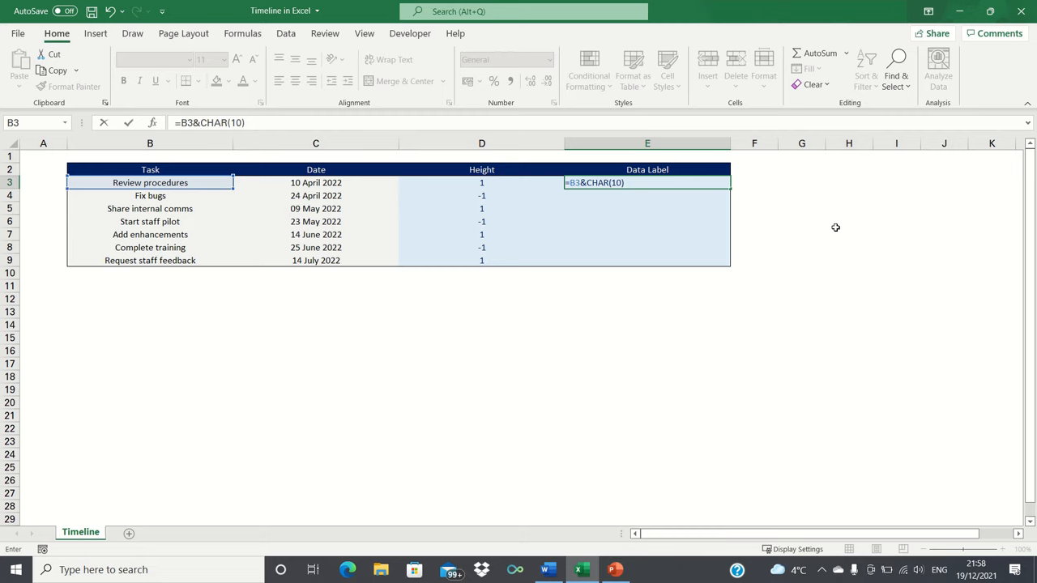
{"action": "type", "text": "&"}
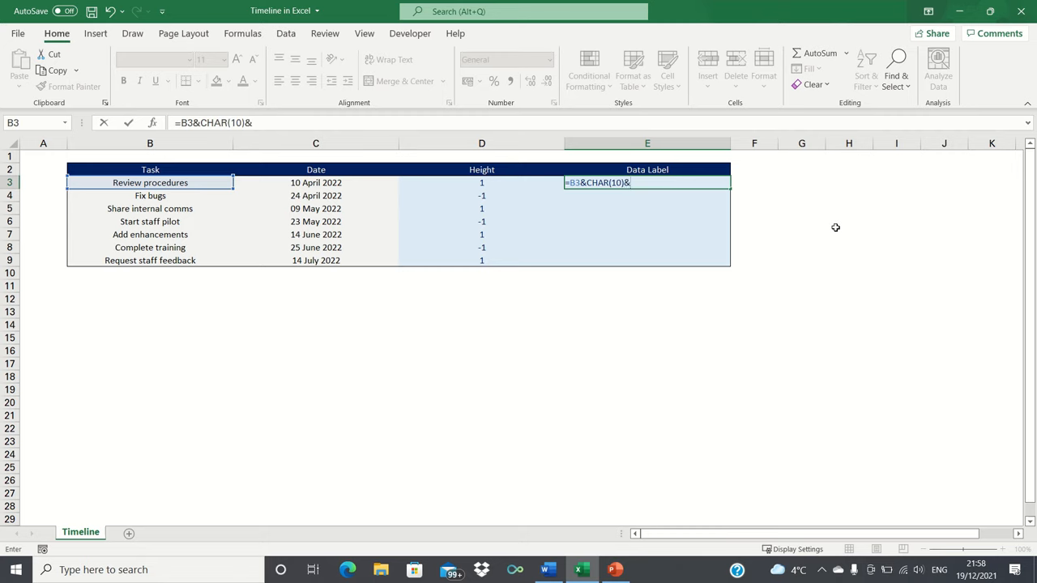
{"action": "type", "text": "TEXT"}
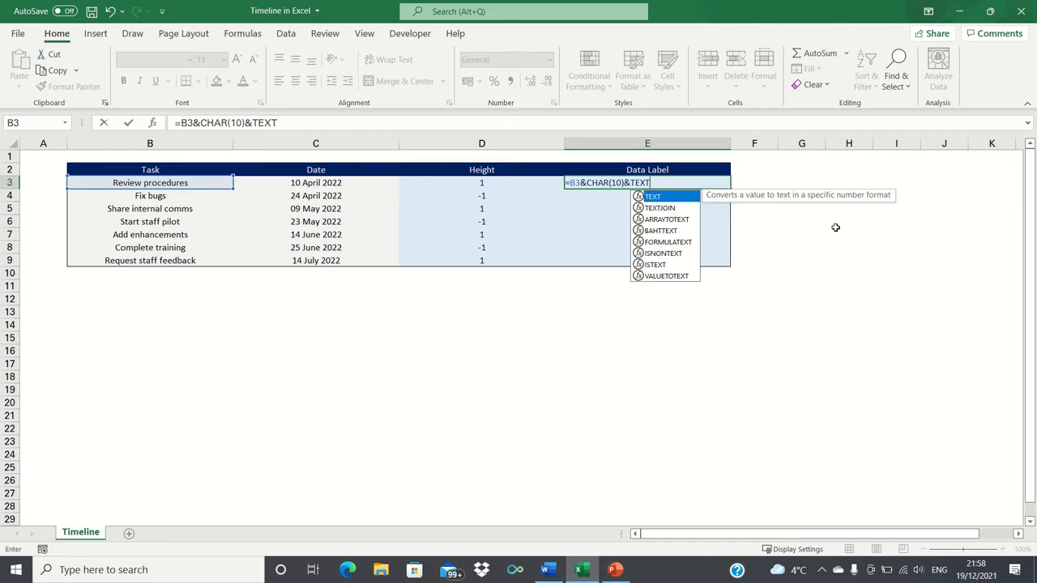
{"action": "type", "text": "("}
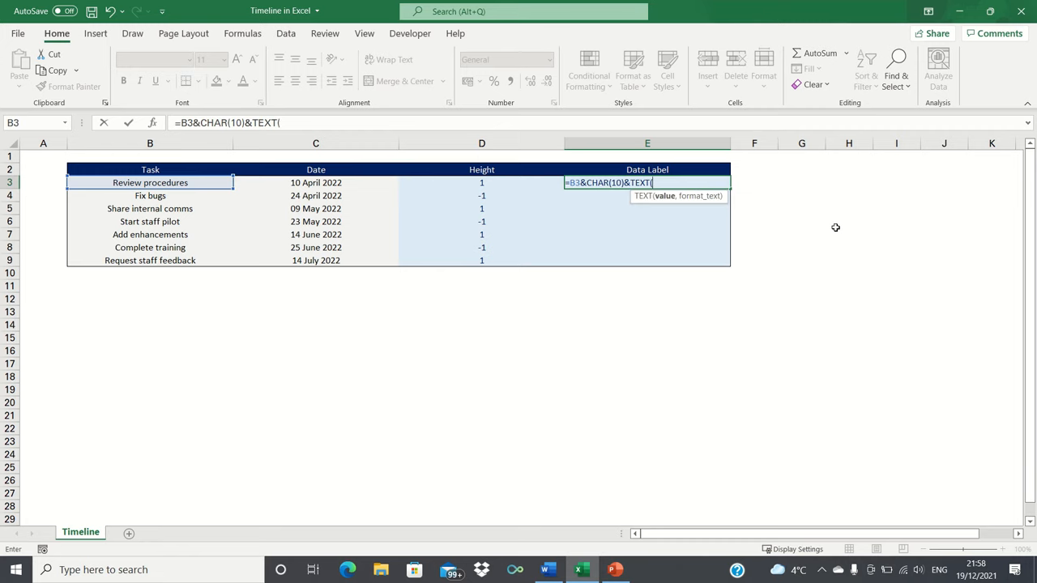
{"action": "left_click", "coordinate": [315, 183]}
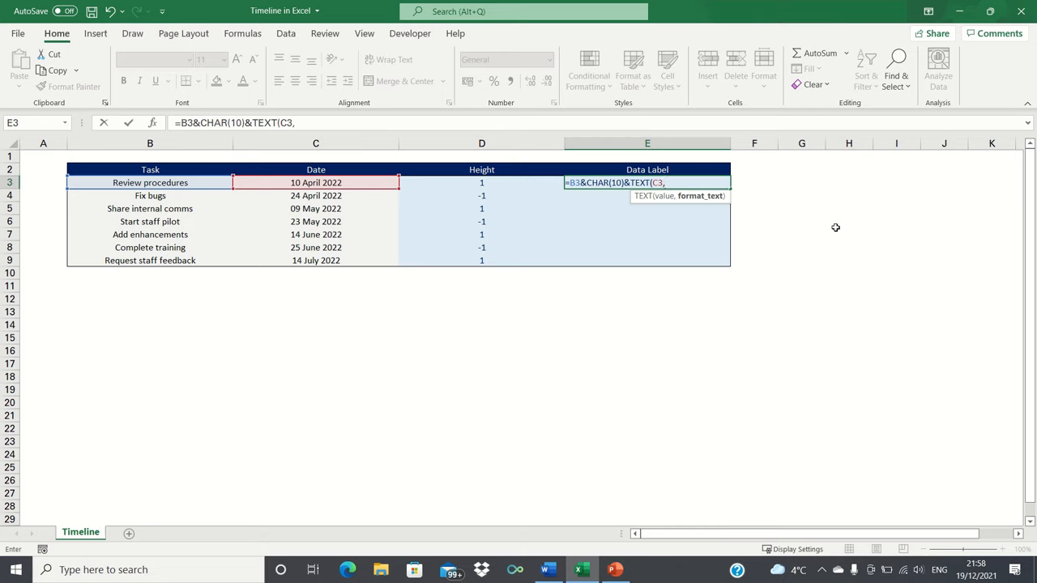
{"action": "type", "text": "\""}
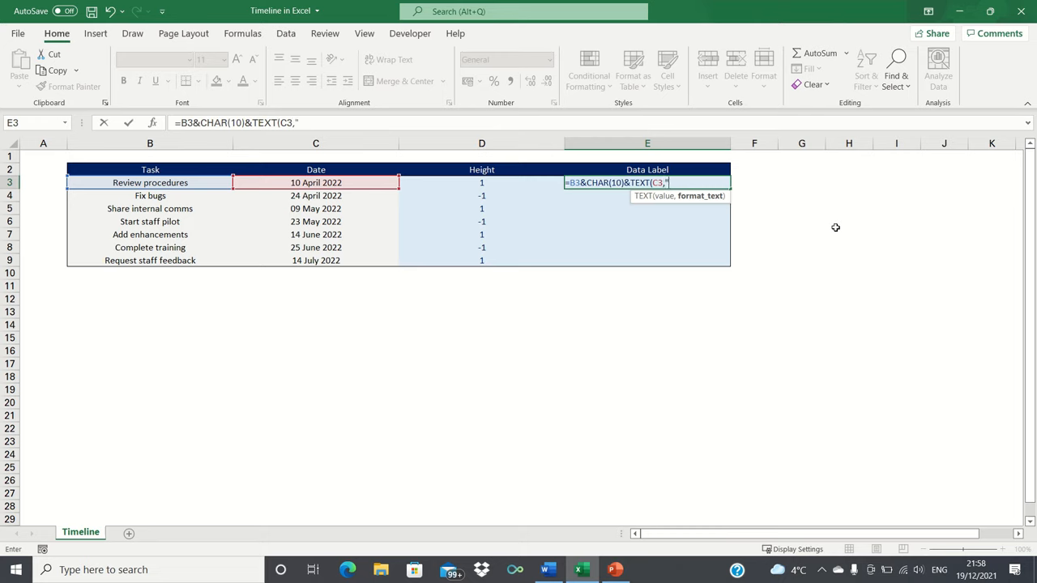
{"action": "type", "text": "DD MMM"}
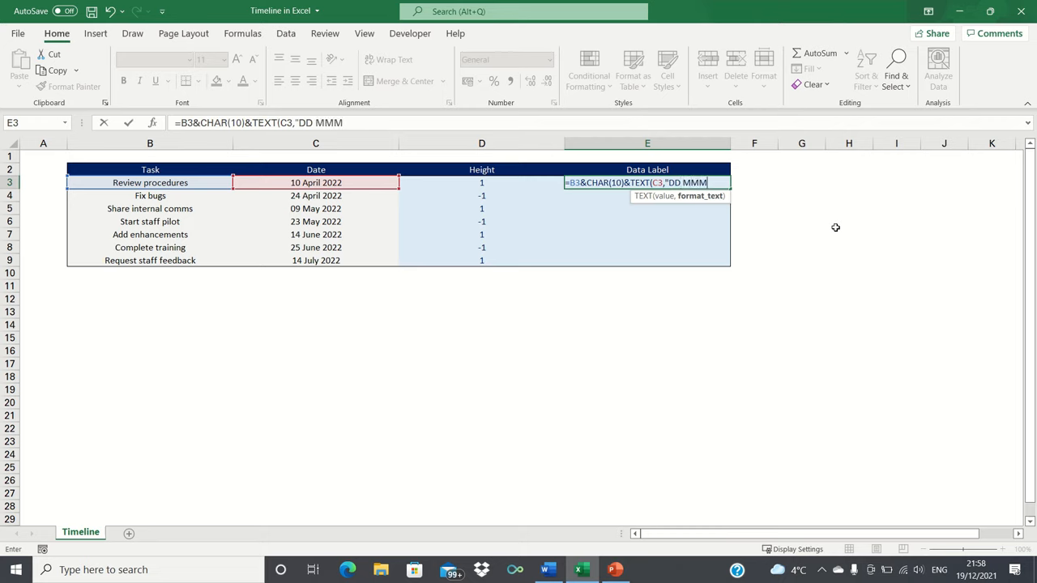
{"action": "type", "text": "\""}
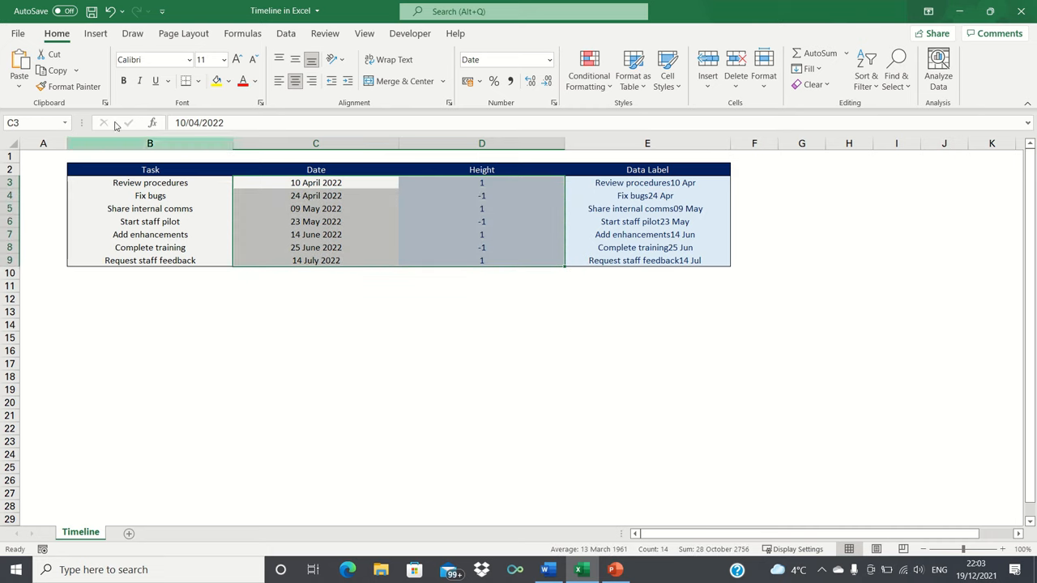
Insert a 2-D clustered column chart of the Date and Height columns
{"action": "left_click", "coordinate": [95, 33]}
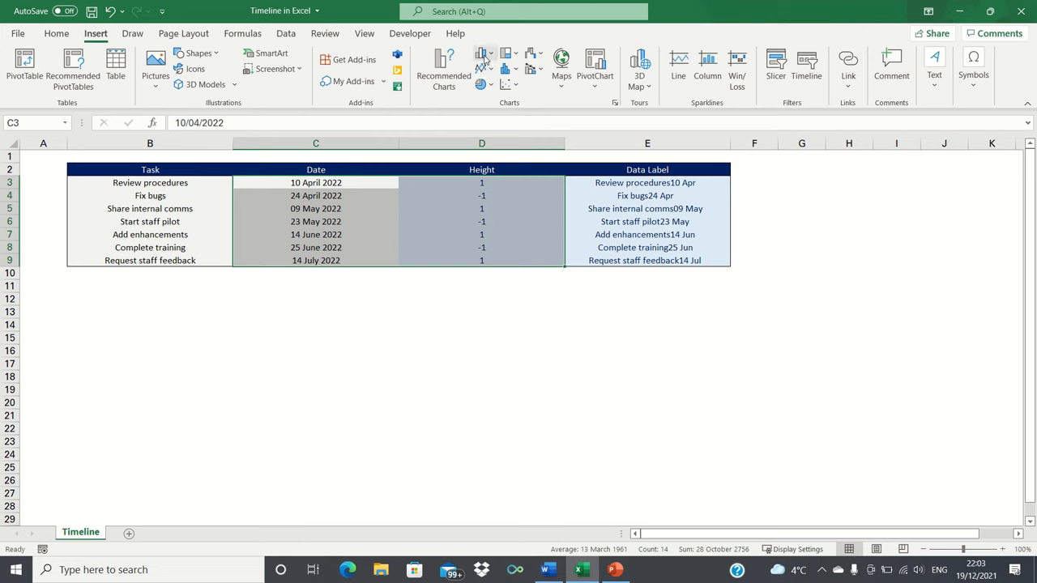
{"action": "left_click", "coordinate": [482, 60]}
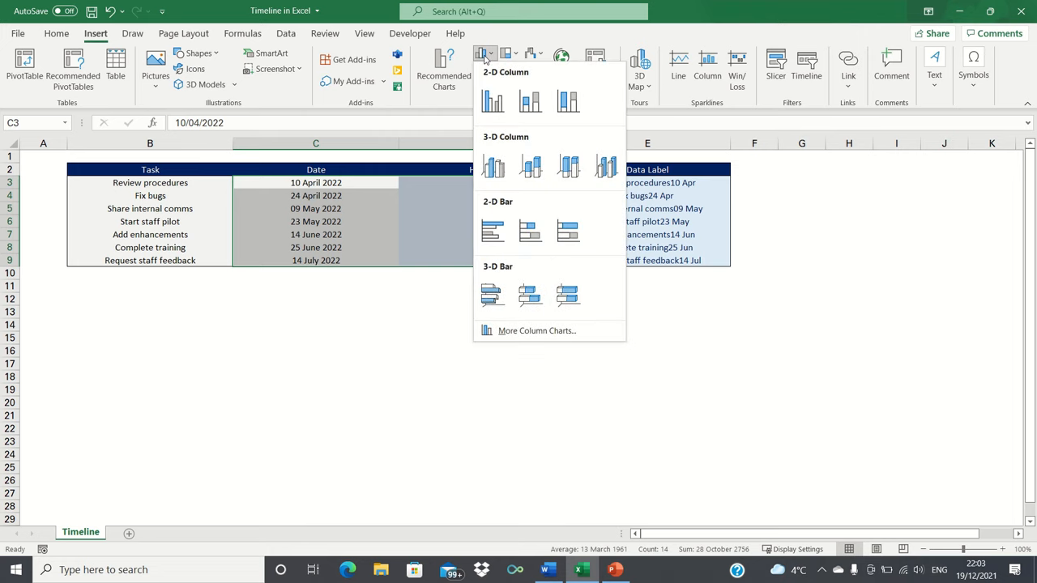
{"action": "left_click", "coordinate": [493, 100]}
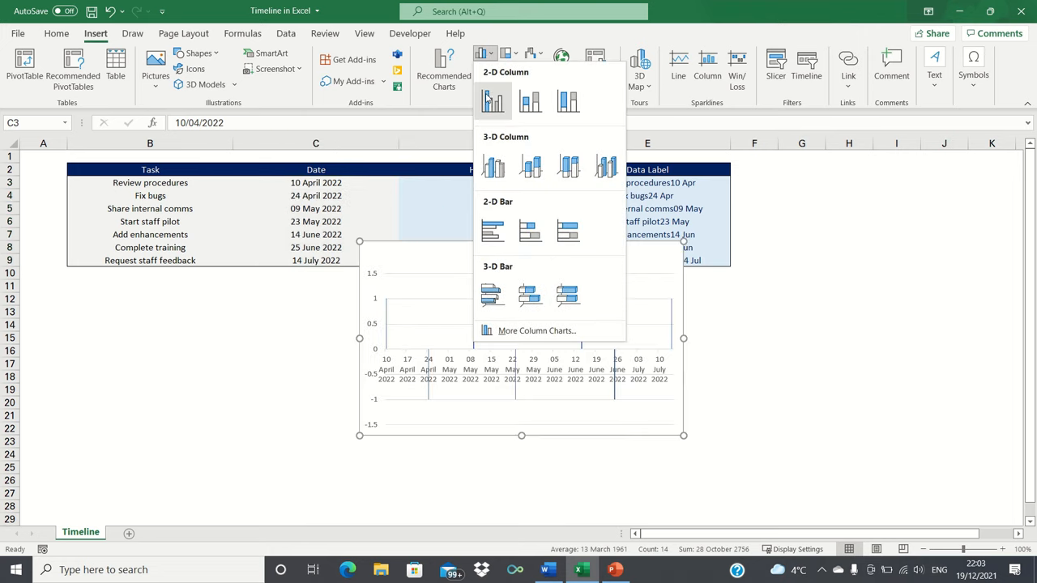
{"action": "left_click", "coordinate": [494, 100]}
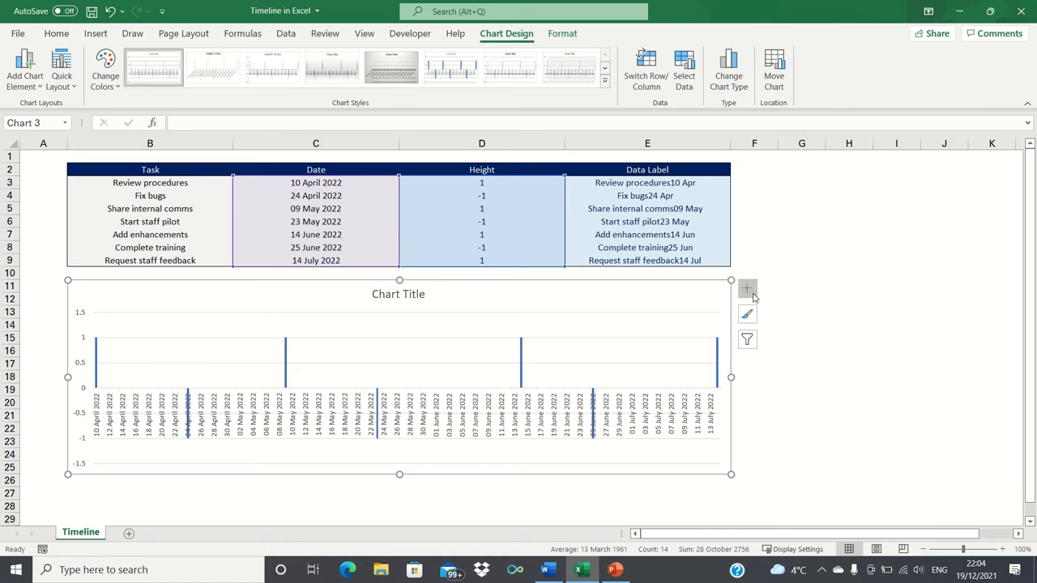
Hide the chart's vertical axis and add data labels with their formatting options
{"action": "left_click", "coordinate": [746, 288]}
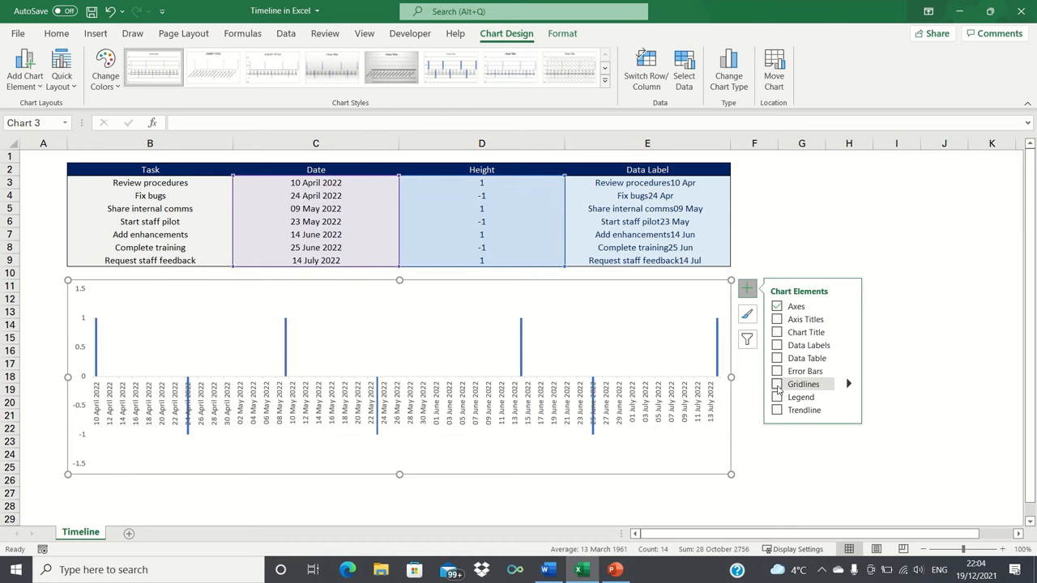
{"action": "left_click", "coordinate": [848, 383]}
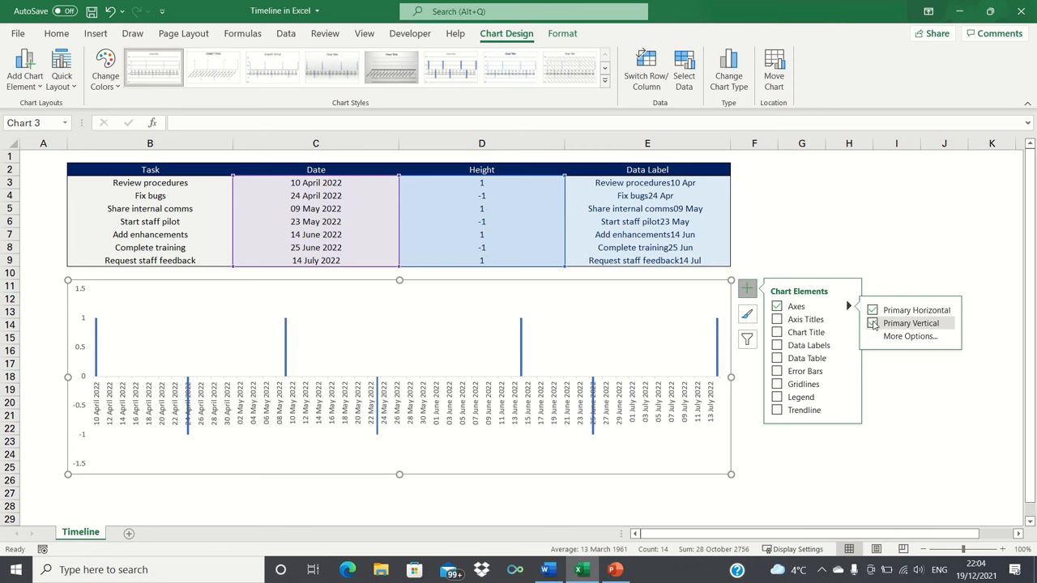
{"action": "left_click", "coordinate": [873, 324]}
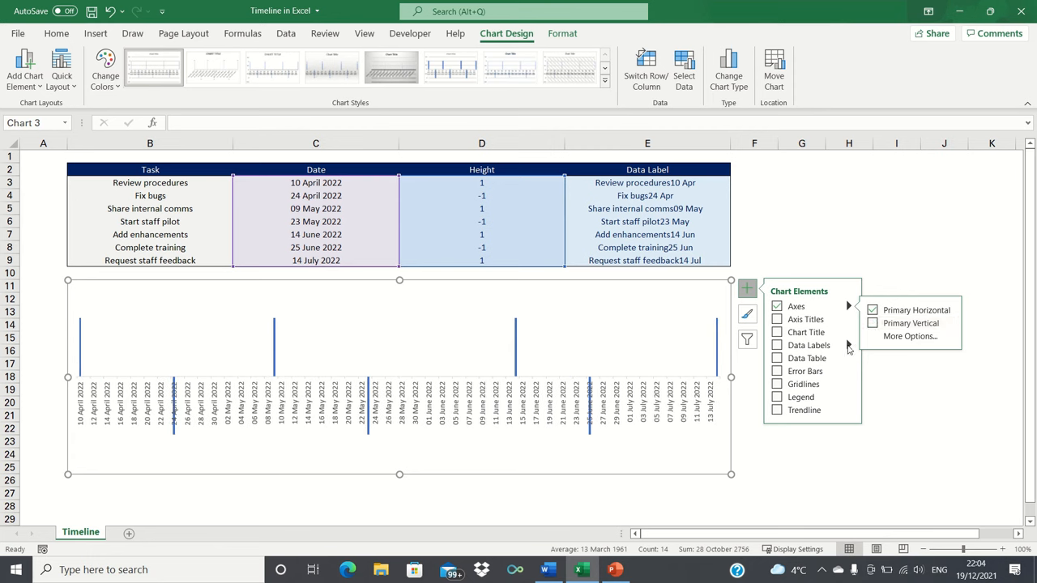
{"action": "left_click", "coordinate": [897, 436]}
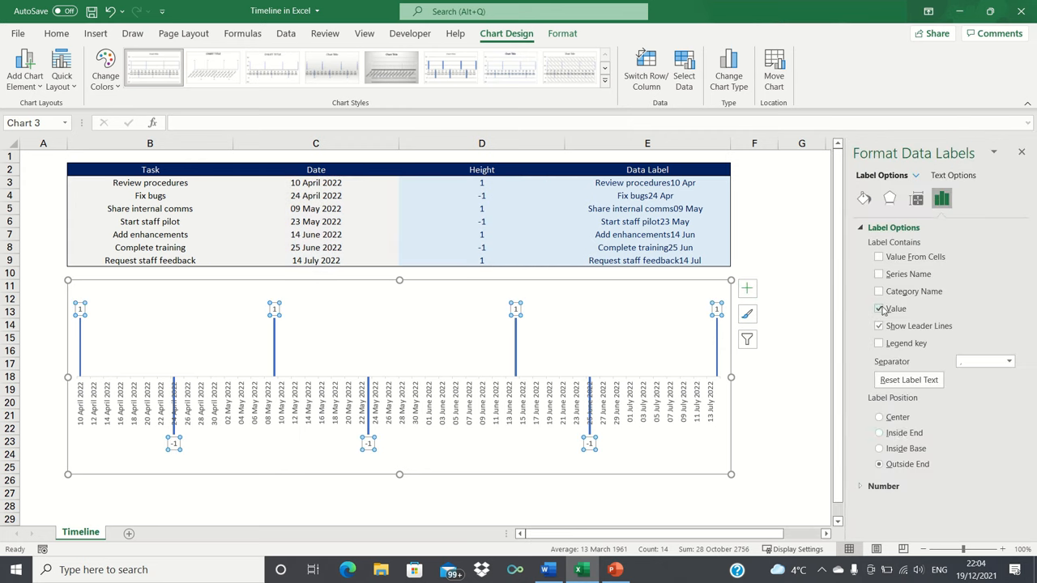
Replace the value labels with label text taken from cells E3:E9
{"action": "left_click", "coordinate": [879, 309]}
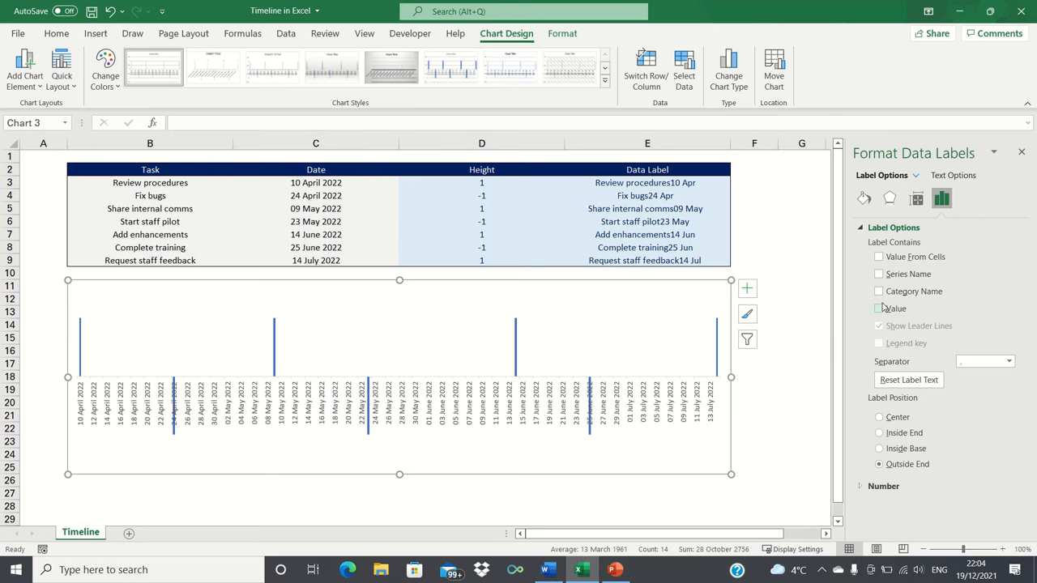
{"action": "left_click", "coordinate": [879, 257]}
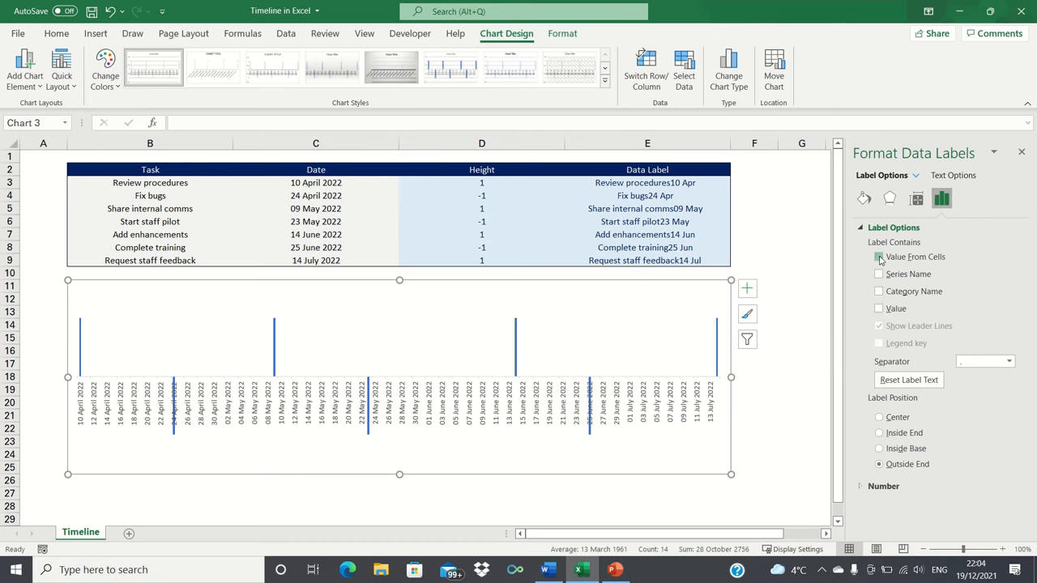
{"action": "left_click", "coordinate": [879, 257]}
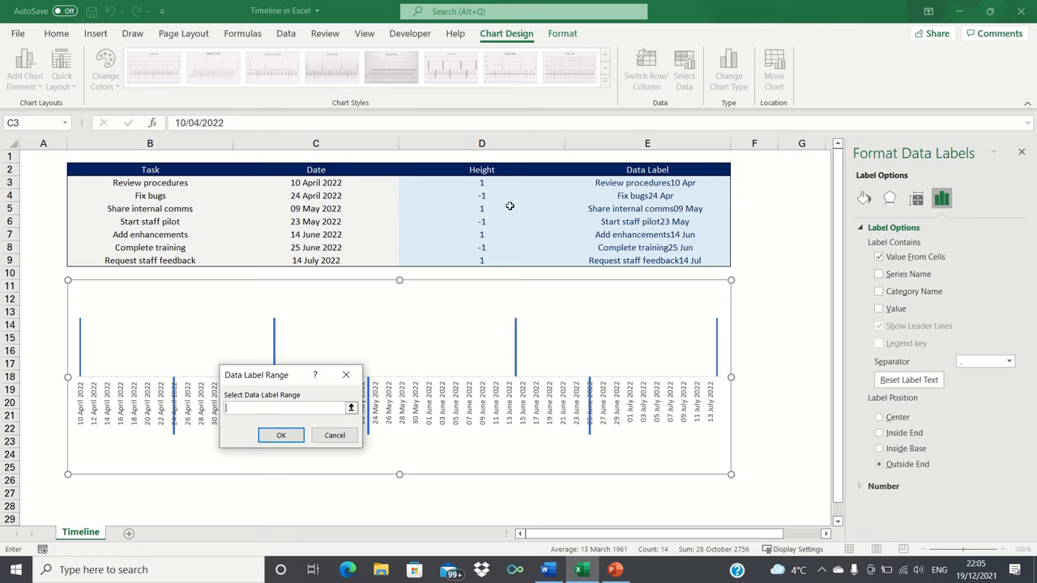
{"action": "mouse_move", "coordinate": [587, 214]}
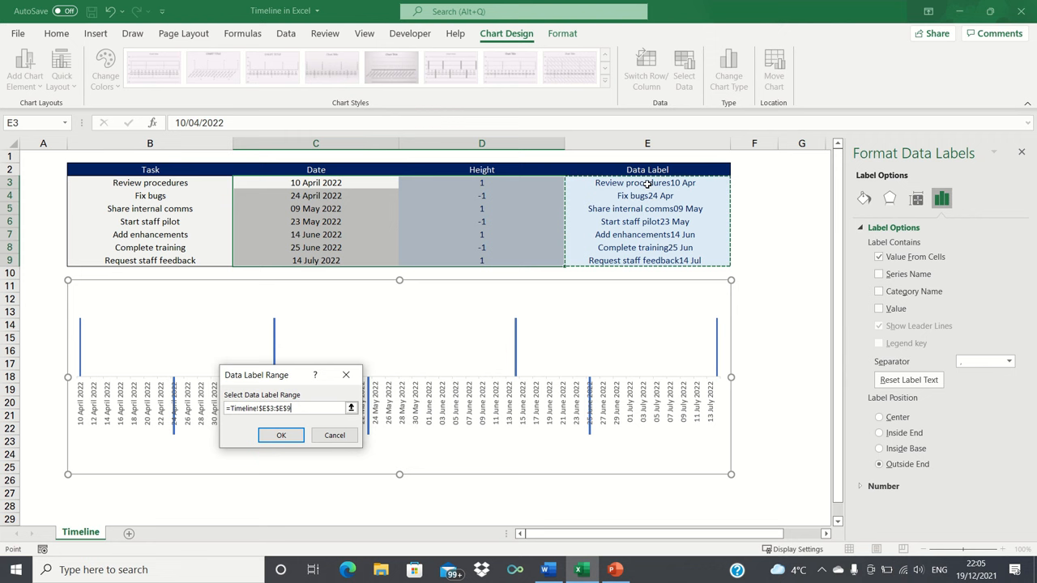
{"action": "left_click", "coordinate": [281, 435]}
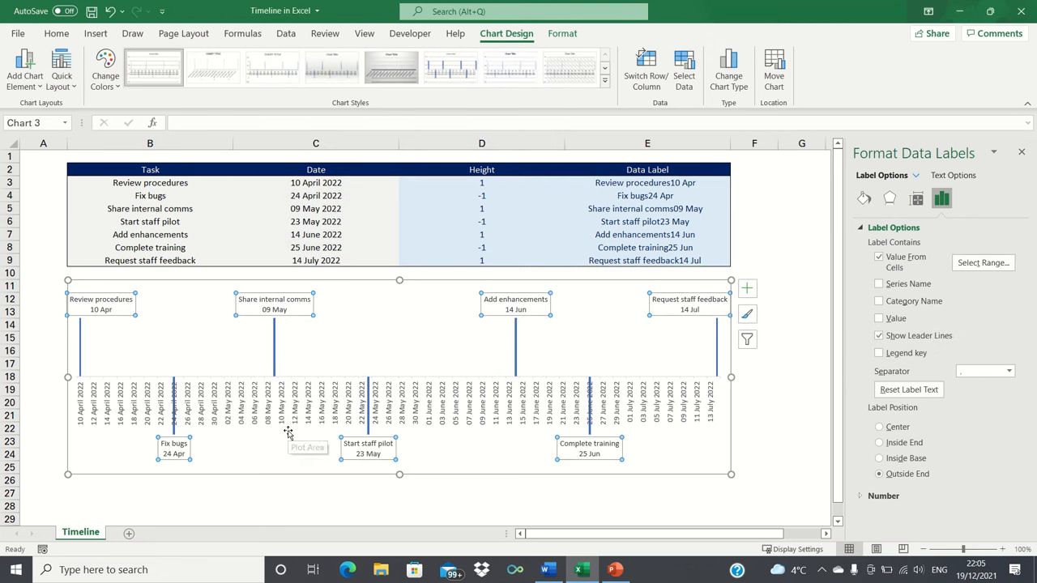
{"action": "mouse_move", "coordinate": [716, 405]}
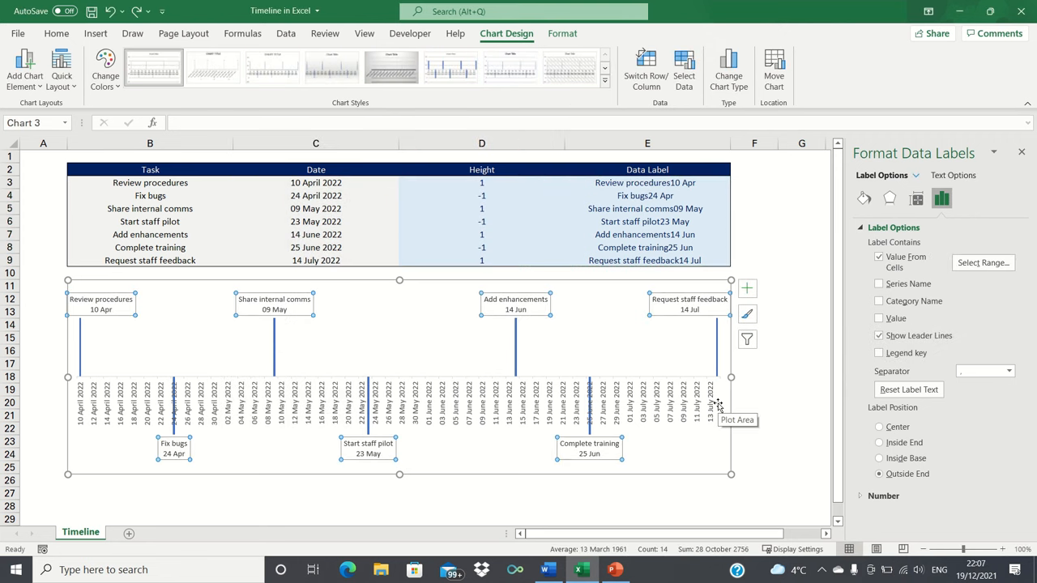
{"action": "left_click", "coordinate": [397, 403]}
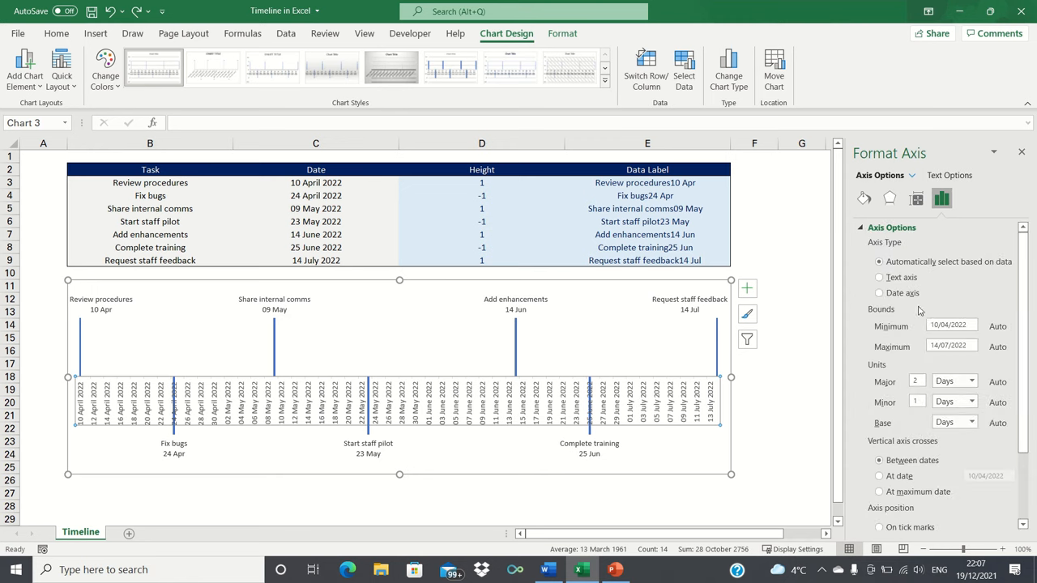
Set the date axis minimum to 01/04/2022 with units spaced in months
{"action": "left_click", "coordinate": [951, 325]}
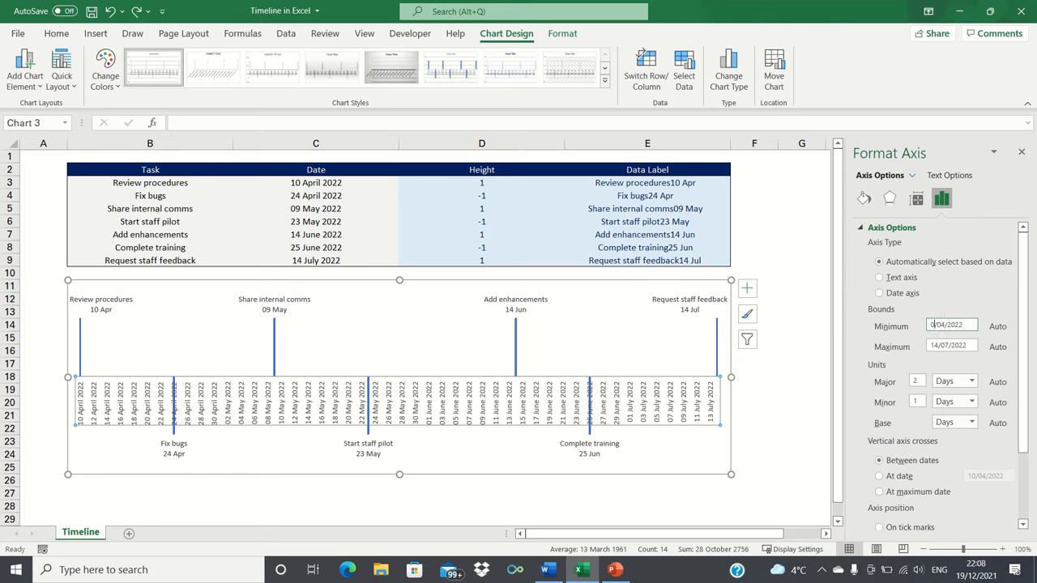
{"action": "type", "text": "01/04/2022"}
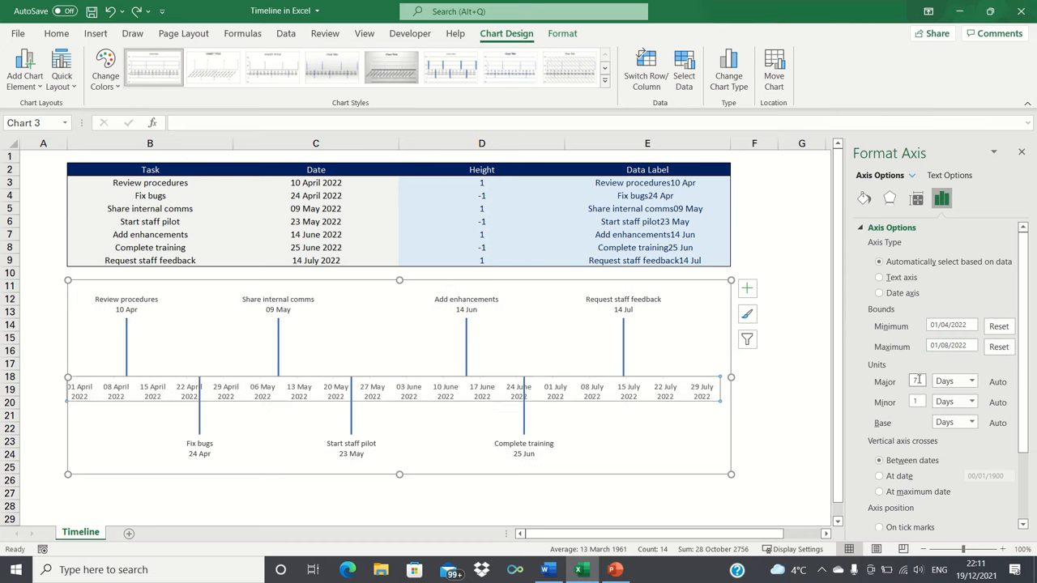
{"action": "type", "text": "1"}
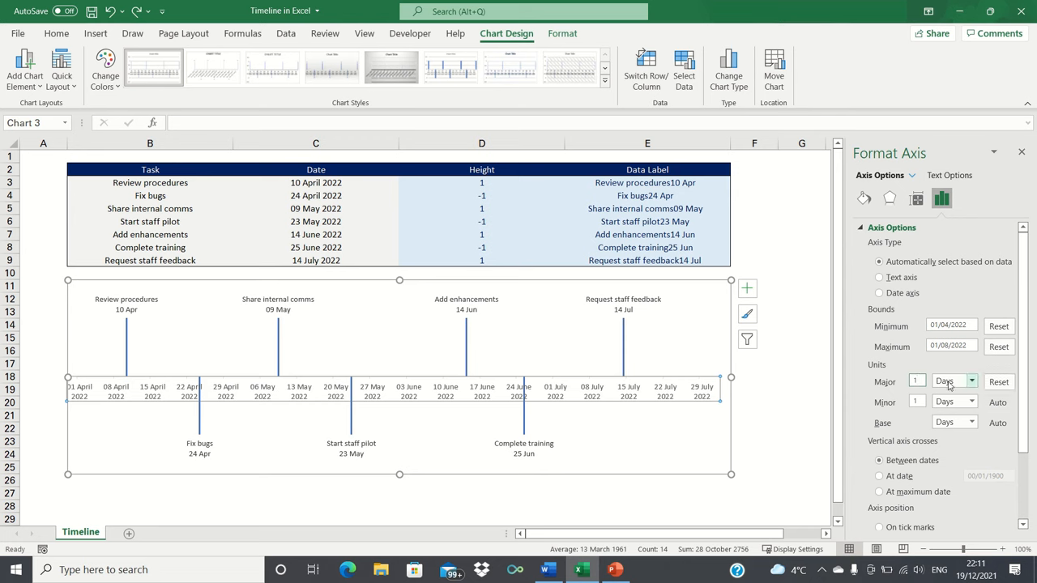
{"action": "left_click", "coordinate": [971, 382]}
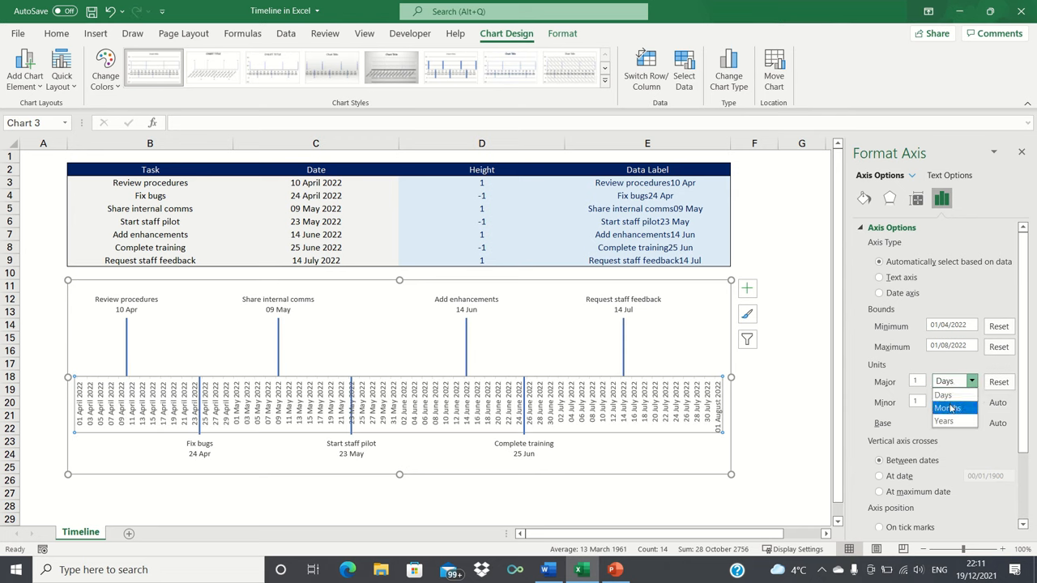
{"action": "left_click", "coordinate": [944, 408]}
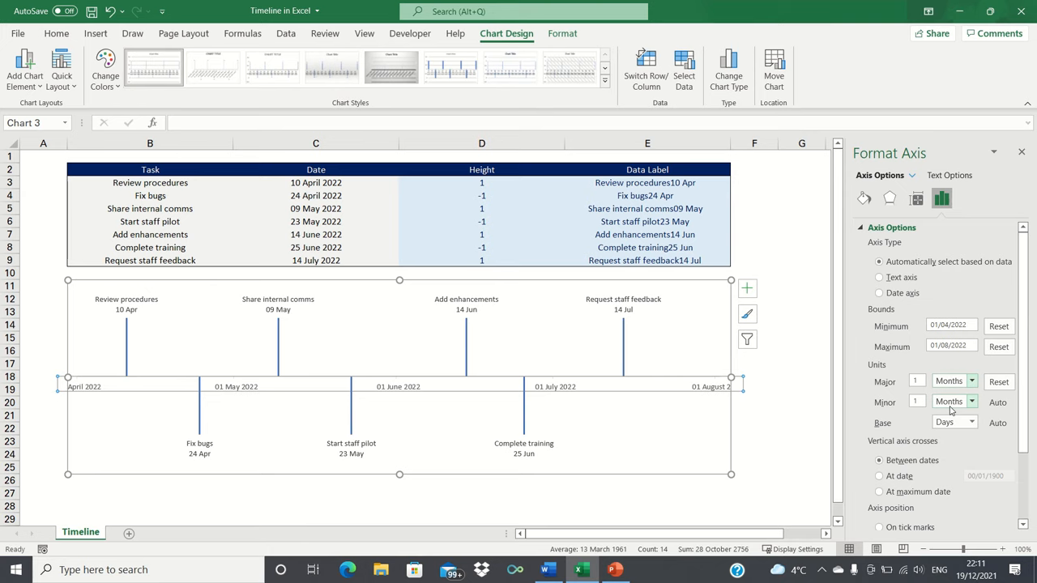
{"action": "mouse_move", "coordinate": [658, 409]}
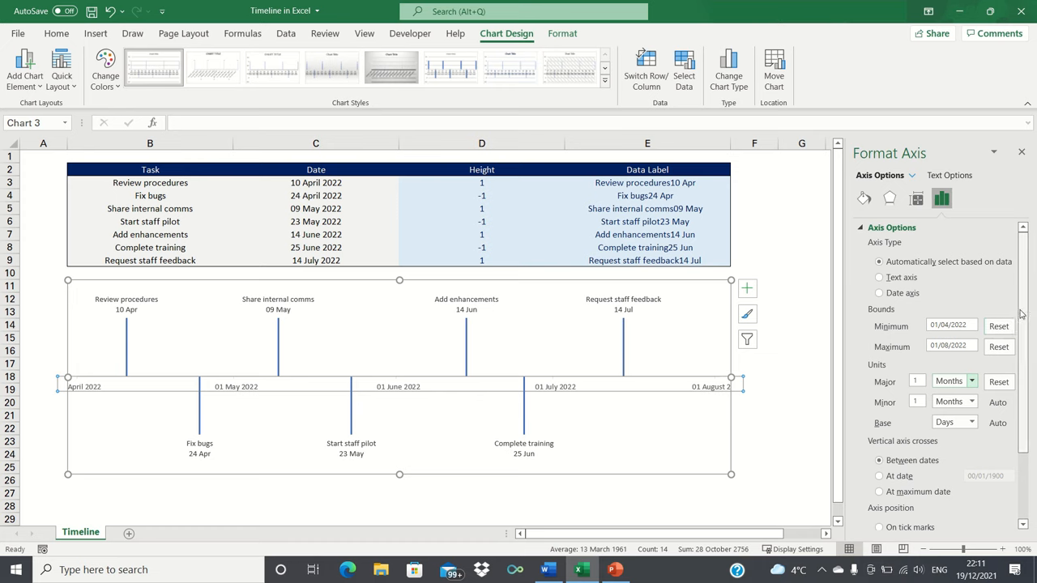
{"action": "scroll", "scroll_direction": "down", "scroll_amount": 3}
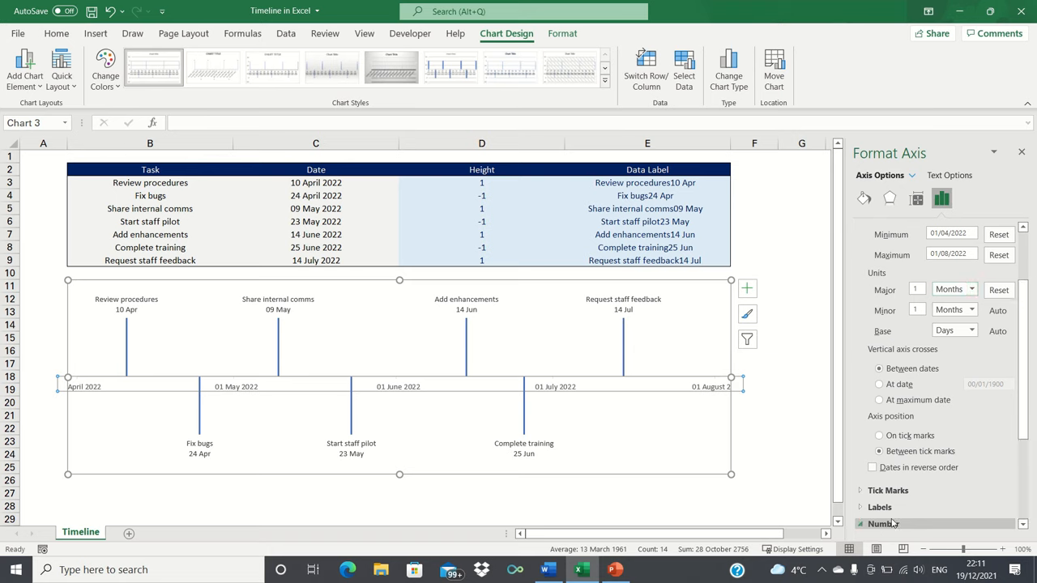
Format axis labels as month names only (mmmm) and remove major tick marks
{"action": "left_click", "coordinate": [883, 523]}
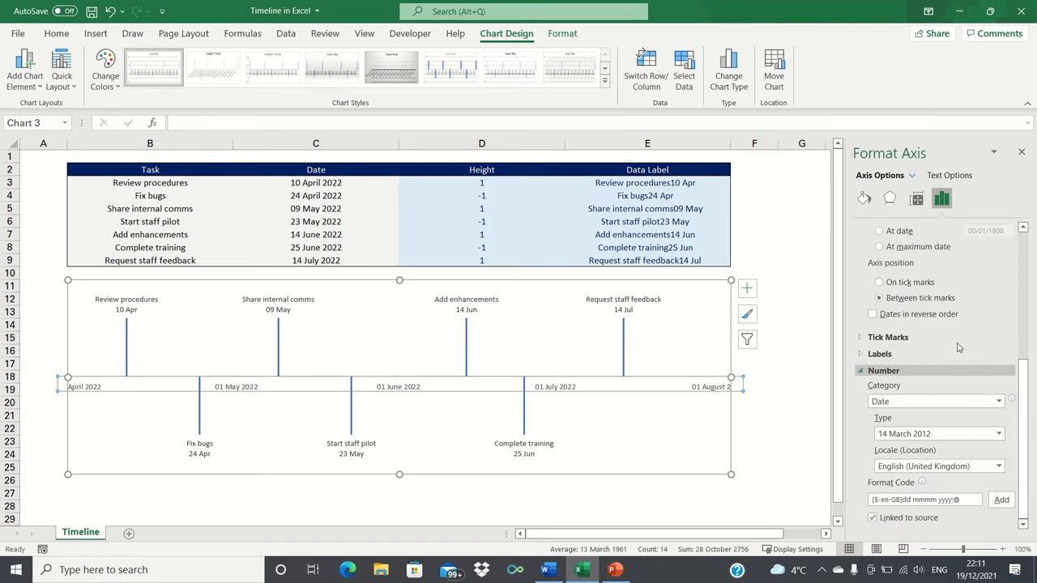
{"action": "left_click", "coordinate": [935, 401]}
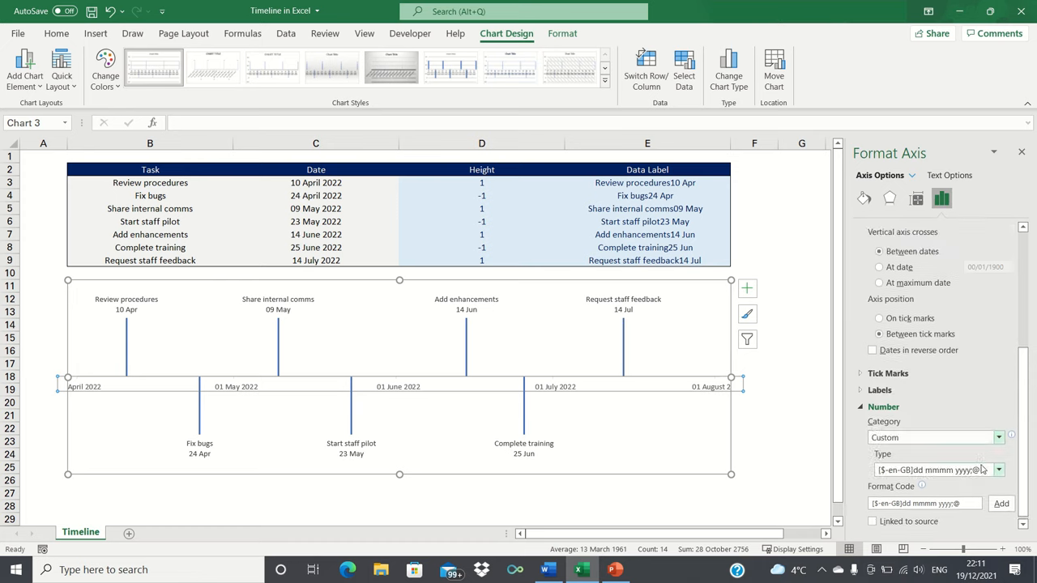
{"action": "left_click", "coordinate": [998, 470]}
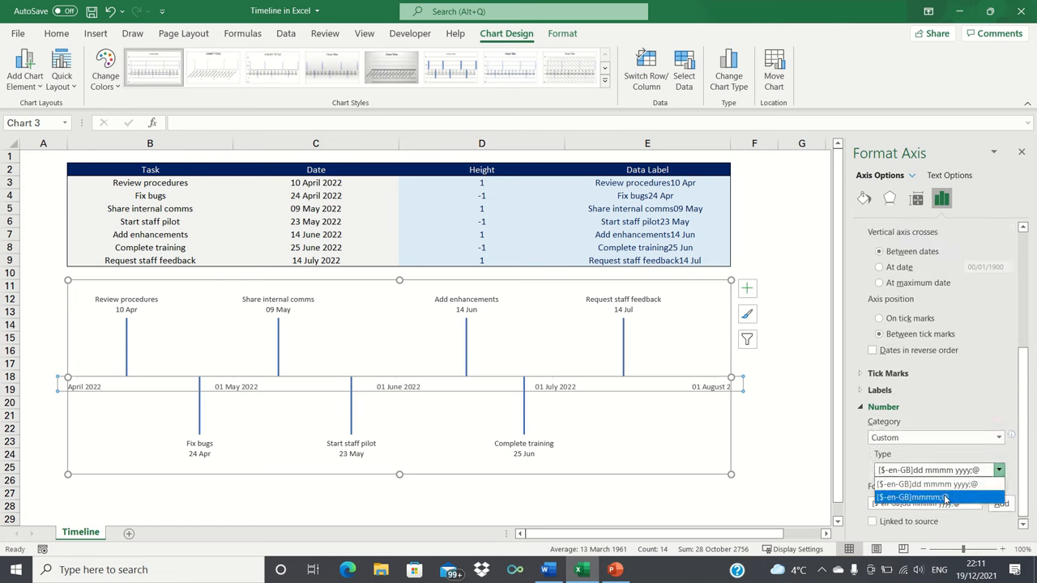
{"action": "left_click", "coordinate": [913, 497]}
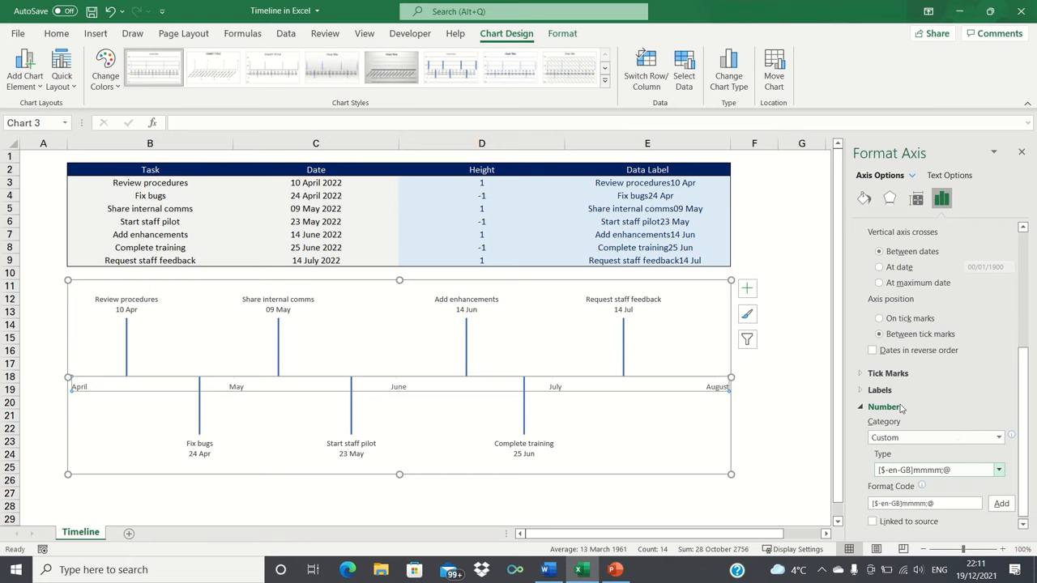
{"action": "left_click", "coordinate": [887, 373]}
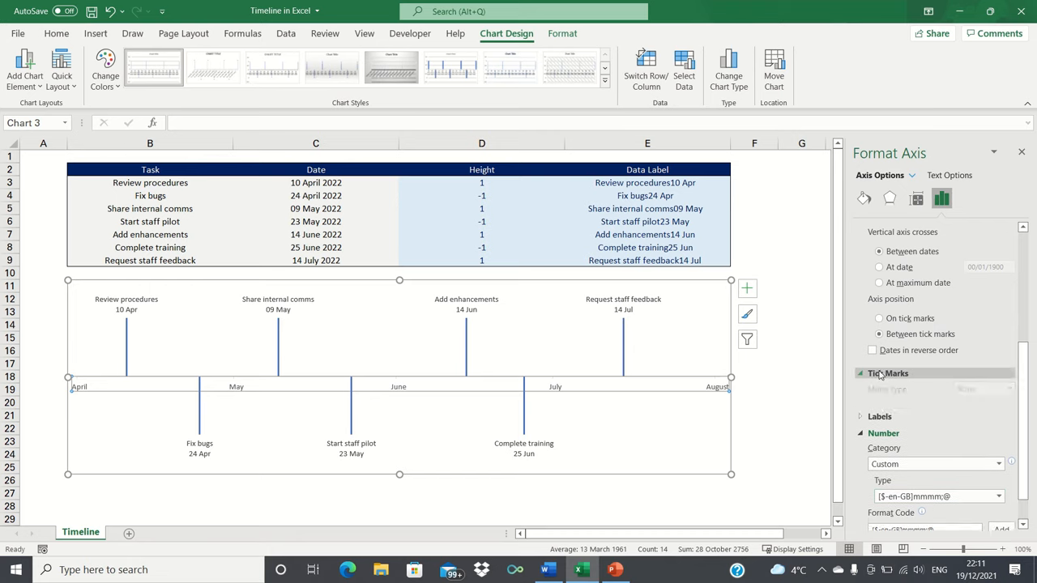
{"action": "left_click", "coordinate": [888, 373]}
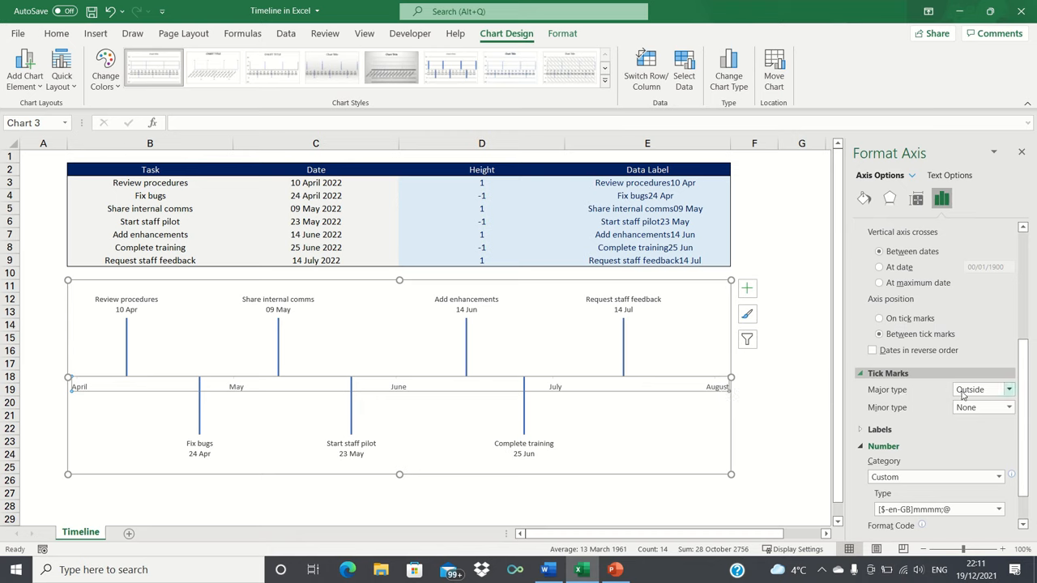
{"action": "left_click", "coordinate": [980, 390]}
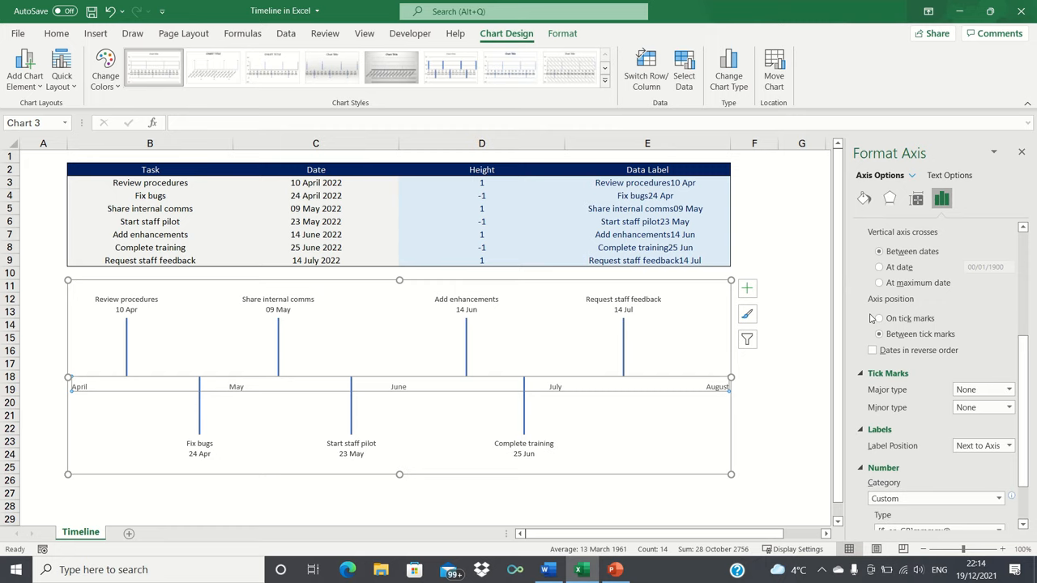
{"action": "left_click", "coordinate": [879, 334]}
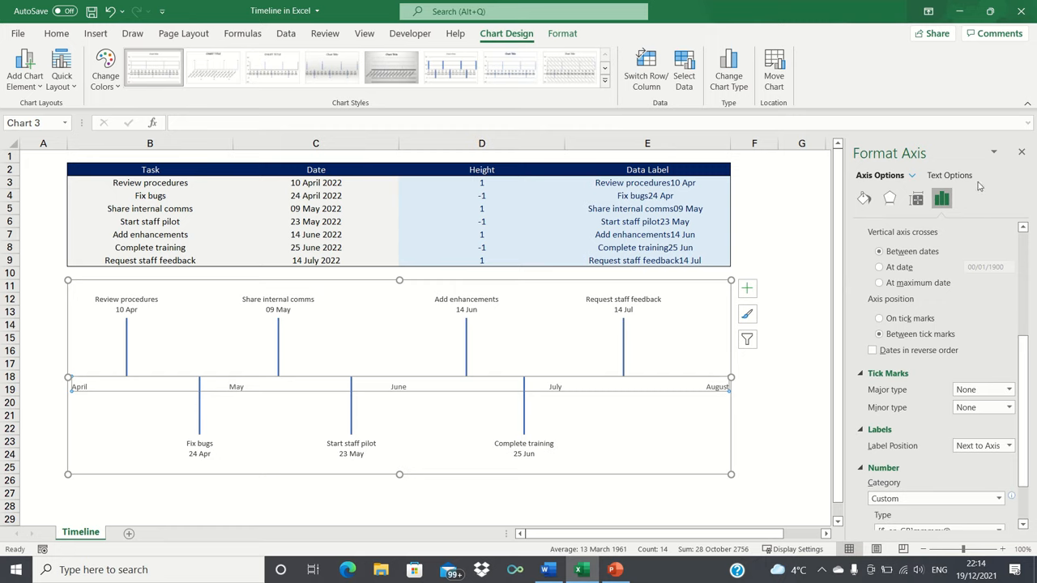
Colour the date axis line dark blue and end it with an arrowhead
{"action": "left_click", "coordinate": [1020, 153]}
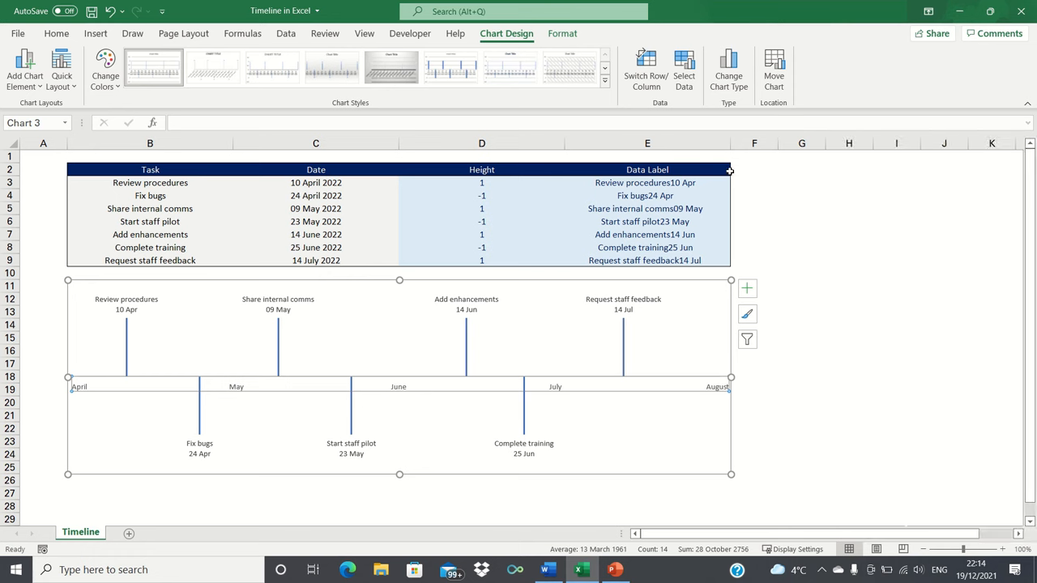
{"action": "left_click", "coordinate": [647, 169]}
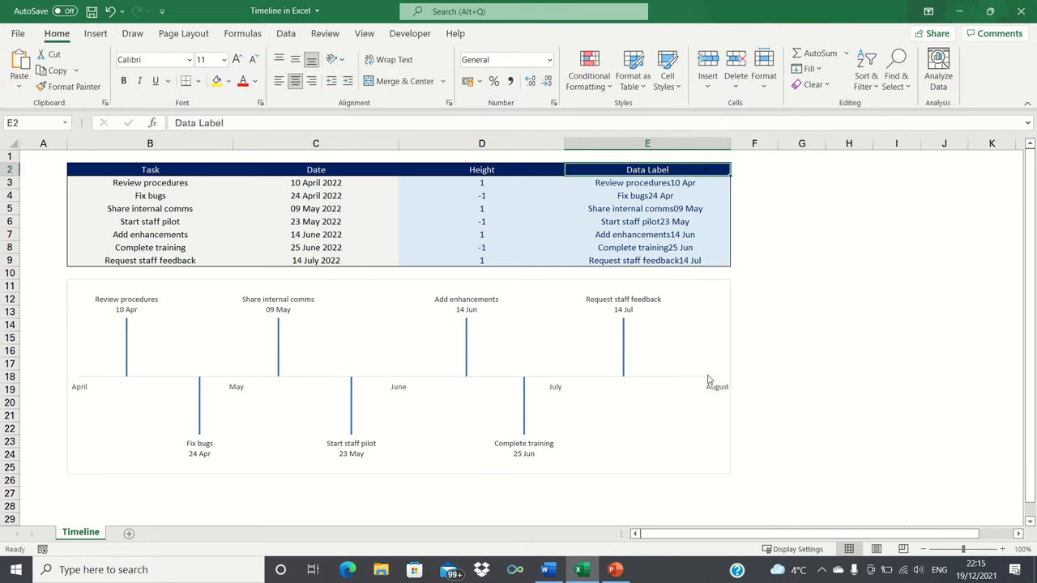
{"action": "left_click", "coordinate": [397, 372]}
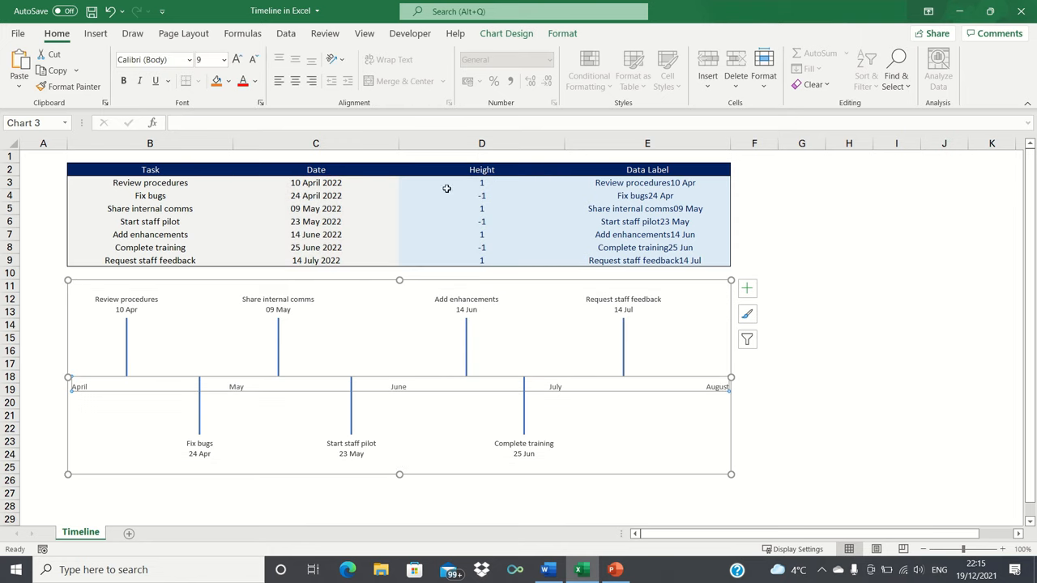
{"action": "left_click", "coordinate": [563, 34]}
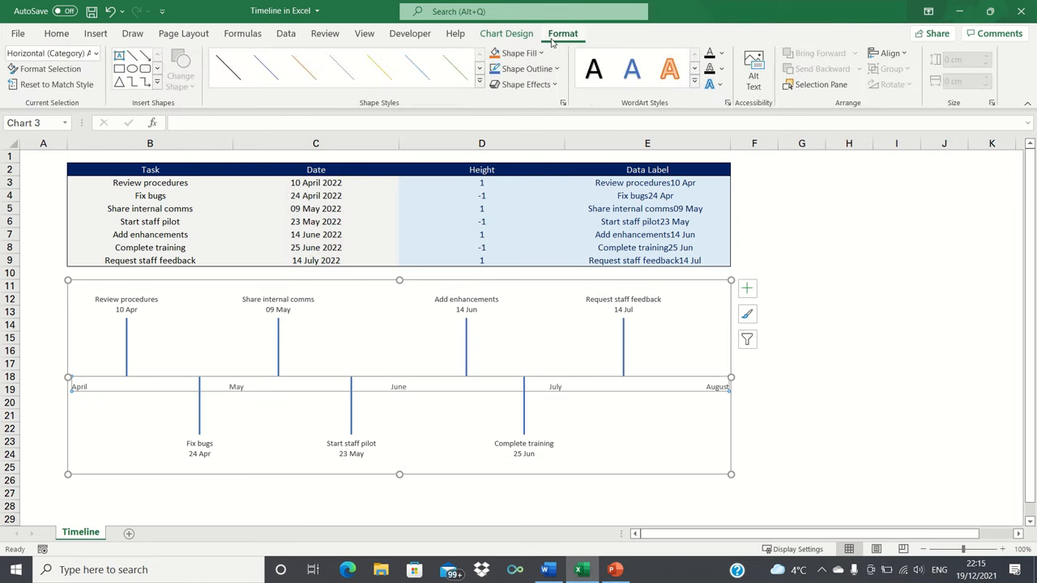
{"action": "left_click", "coordinate": [522, 68]}
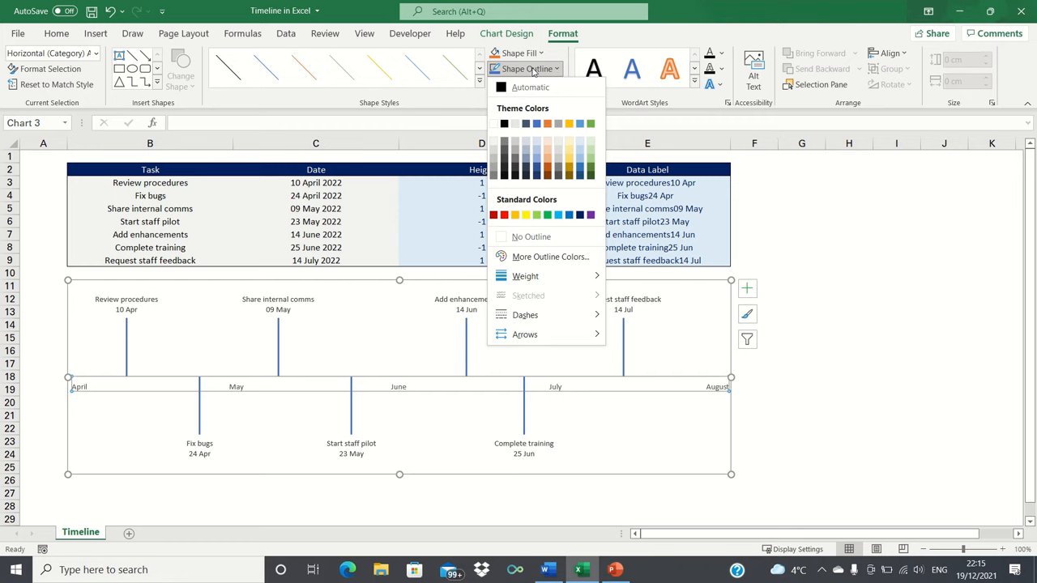
{"action": "left_click", "coordinate": [525, 277]}
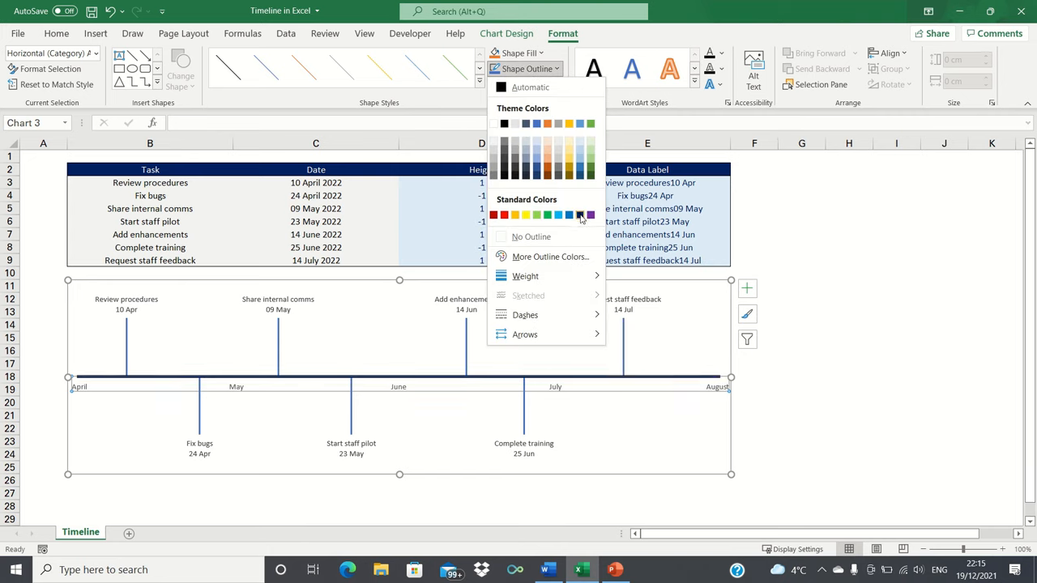
{"action": "left_click", "coordinate": [580, 215]}
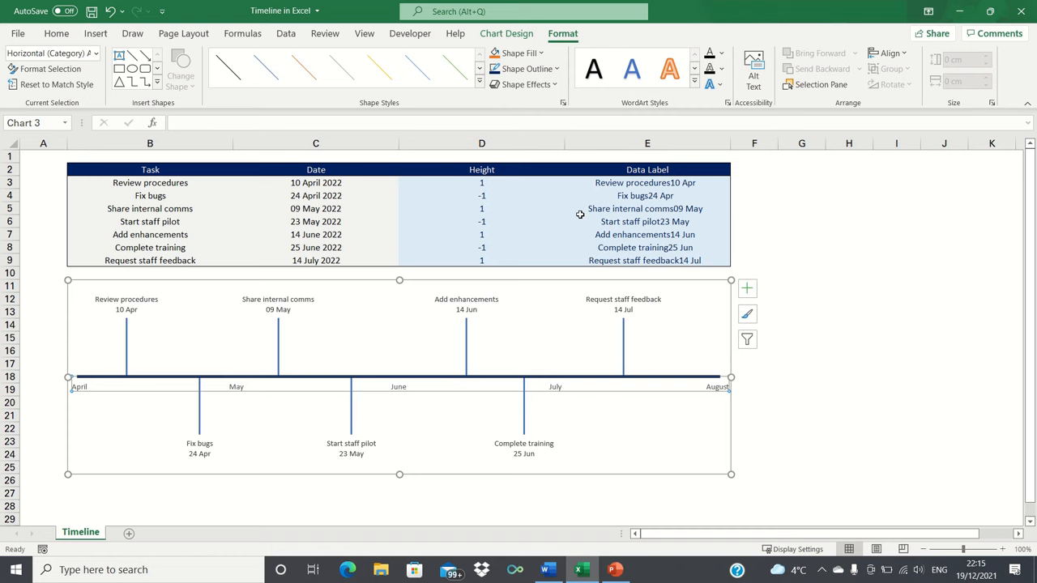
{"action": "left_click", "coordinate": [521, 68]}
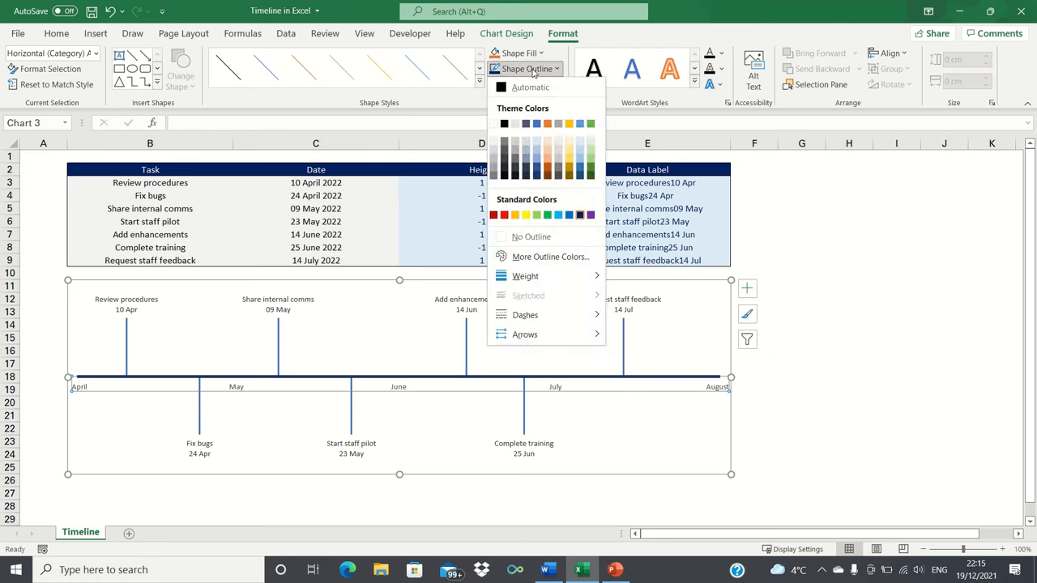
{"action": "left_click", "coordinate": [525, 334]}
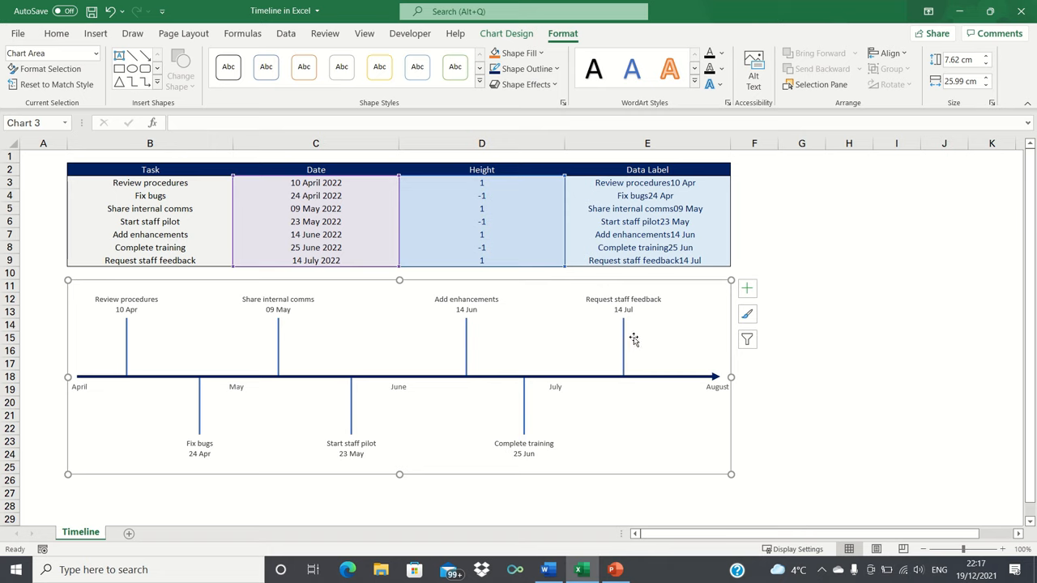
Set the series' error bars to Minus direction with no end caps
{"action": "left_click", "coordinate": [623, 340]}
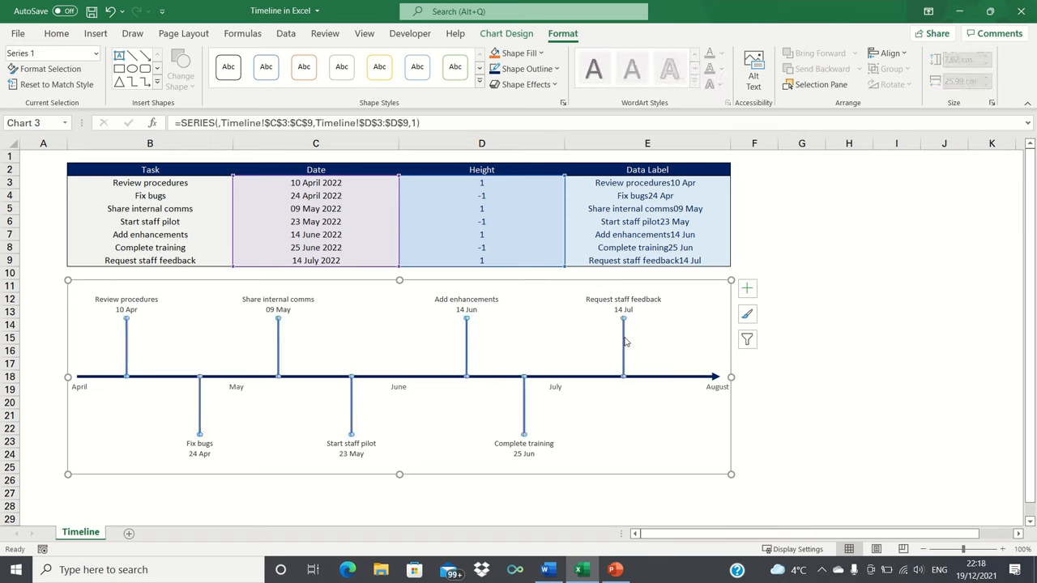
{"action": "left_click", "coordinate": [516, 53]}
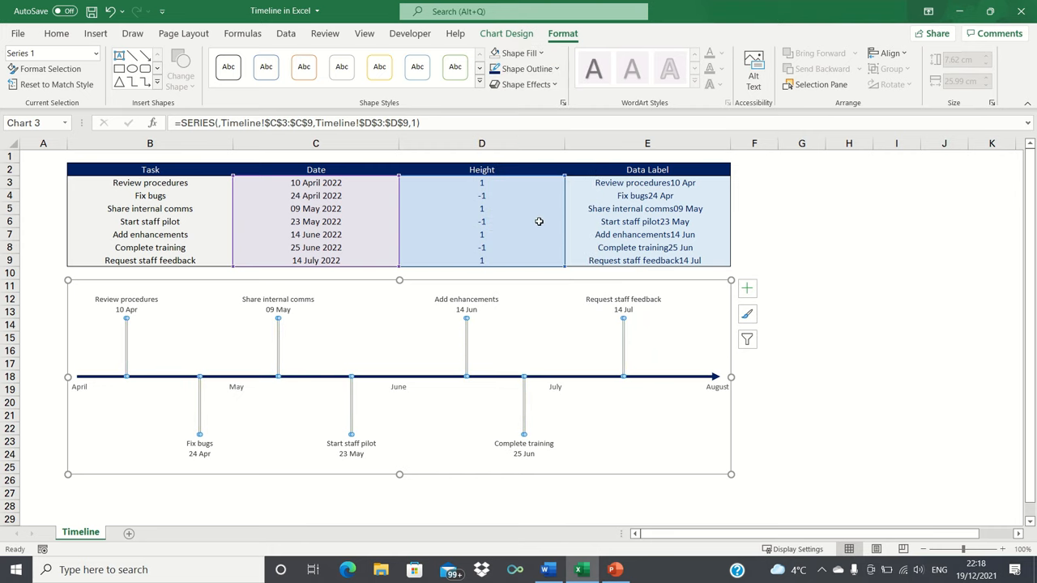
{"action": "mouse_move", "coordinate": [757, 280]}
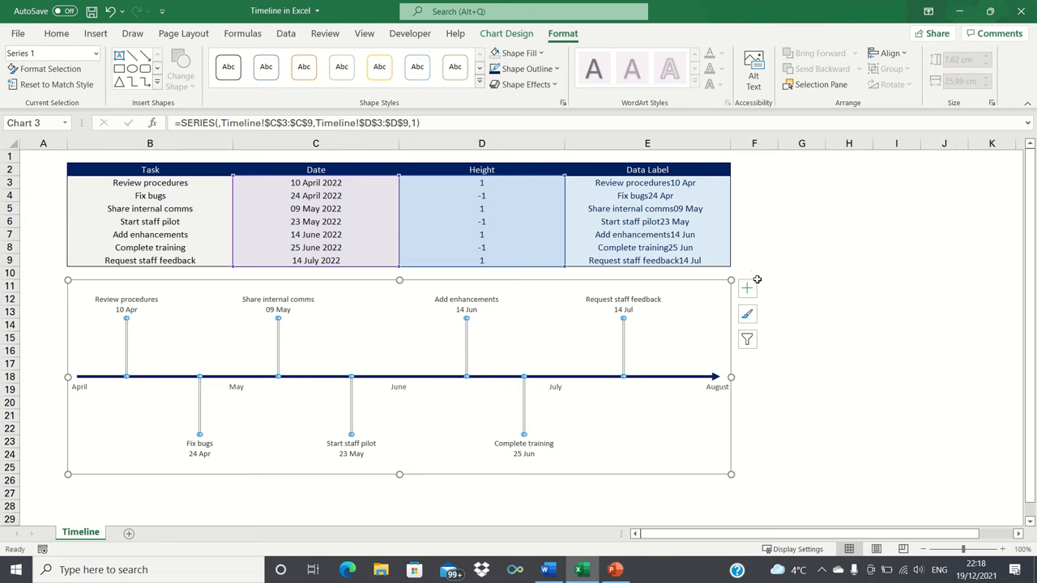
{"action": "left_click", "coordinate": [746, 287]}
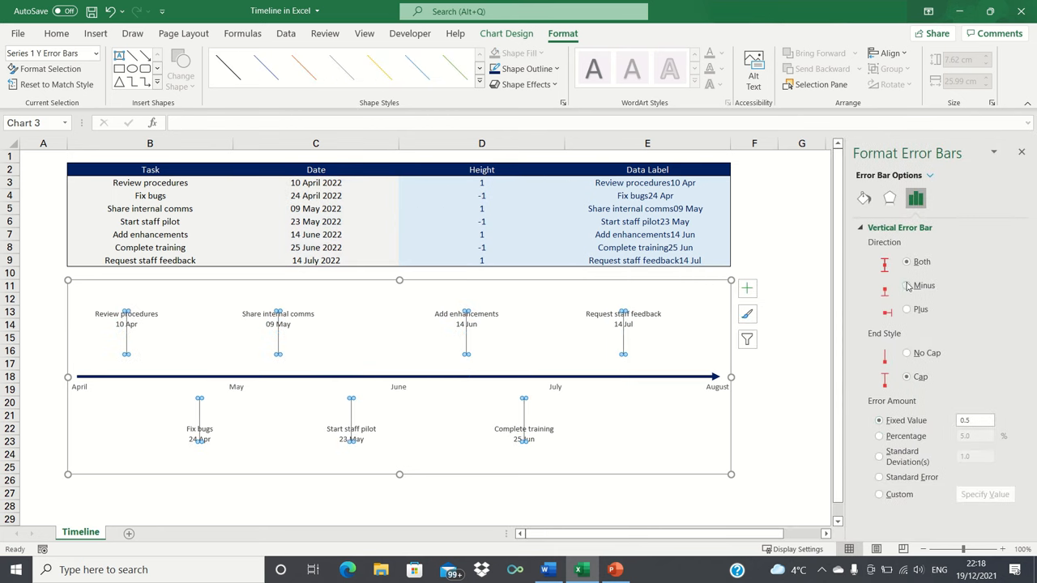
{"action": "left_click", "coordinate": [906, 285]}
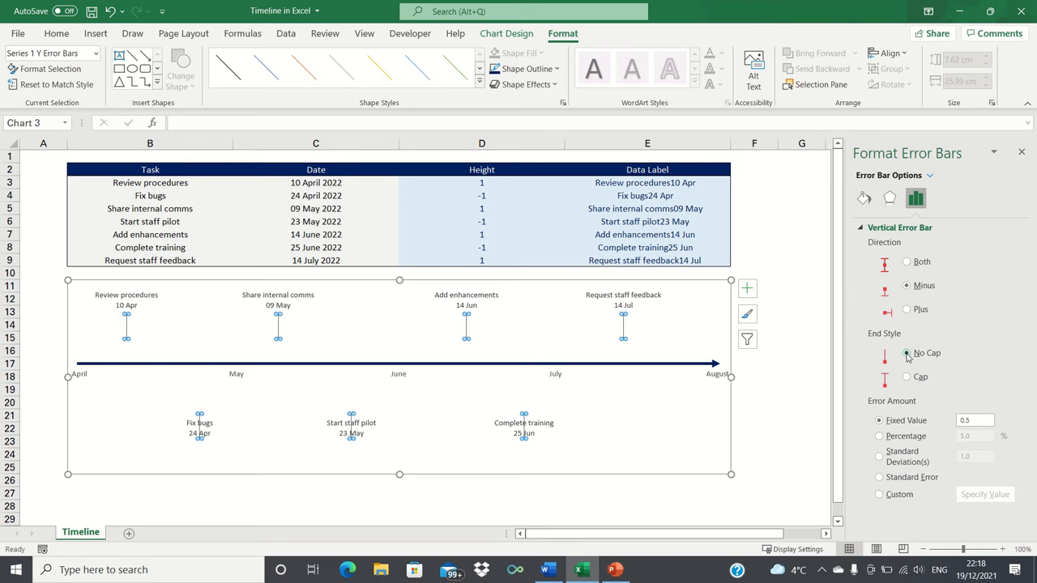
{"action": "left_click", "coordinate": [906, 352]}
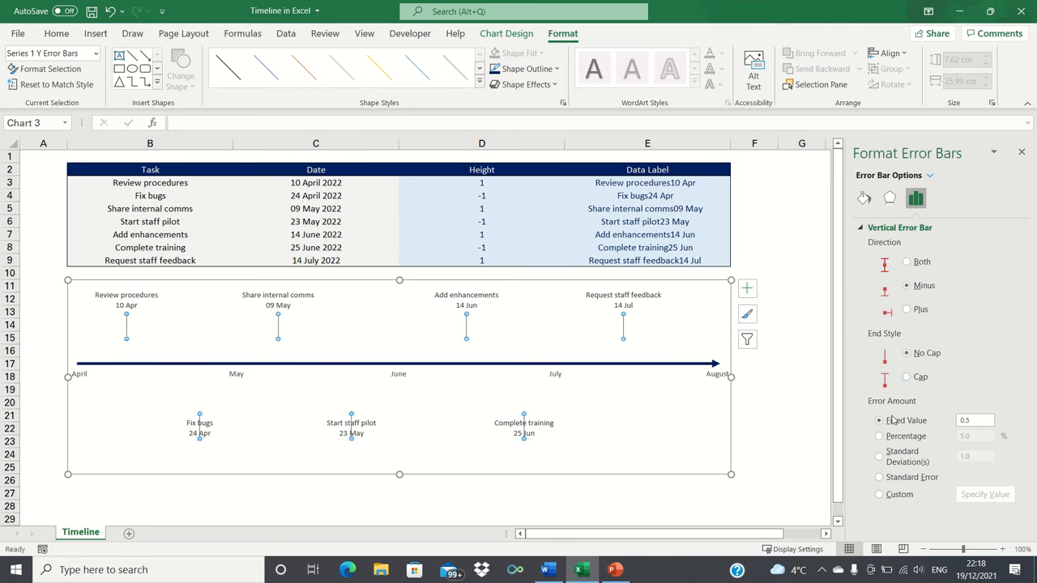
Size the error bars at 100 percentage and colour their lines blue
{"action": "left_click", "coordinate": [879, 436]}
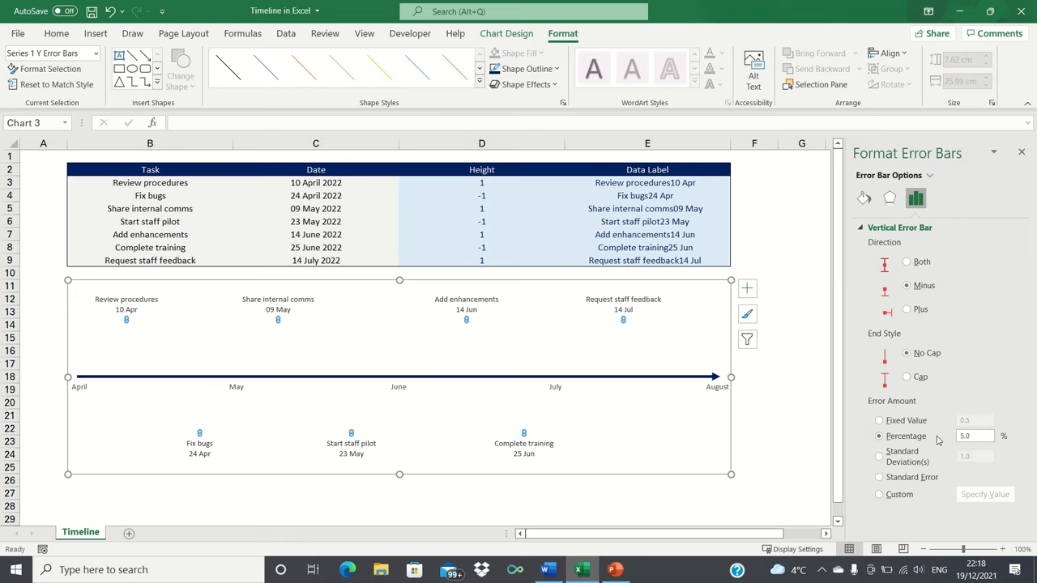
{"action": "type", "text": "1"}
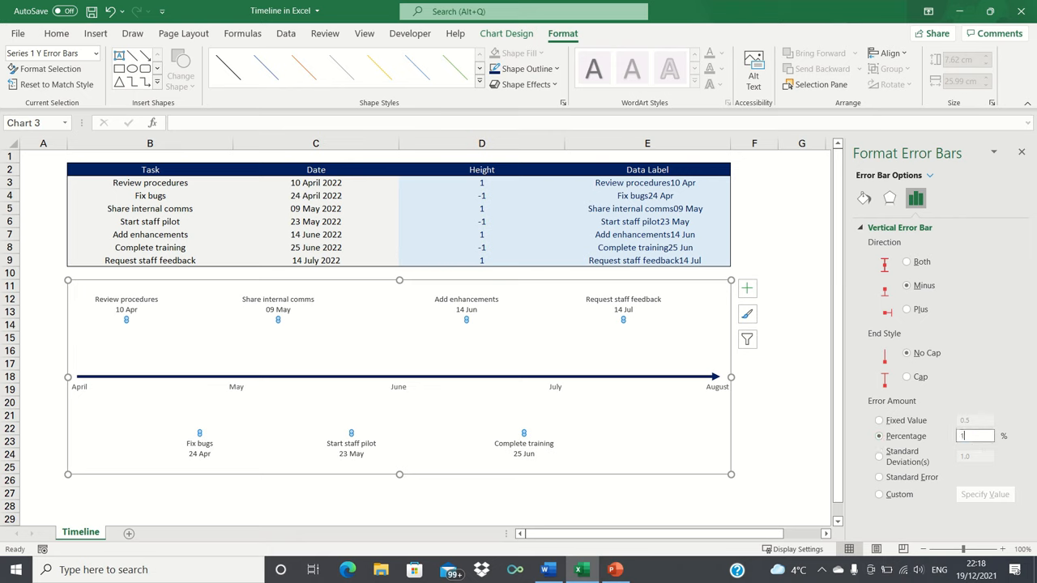
{"action": "type", "text": "100"}
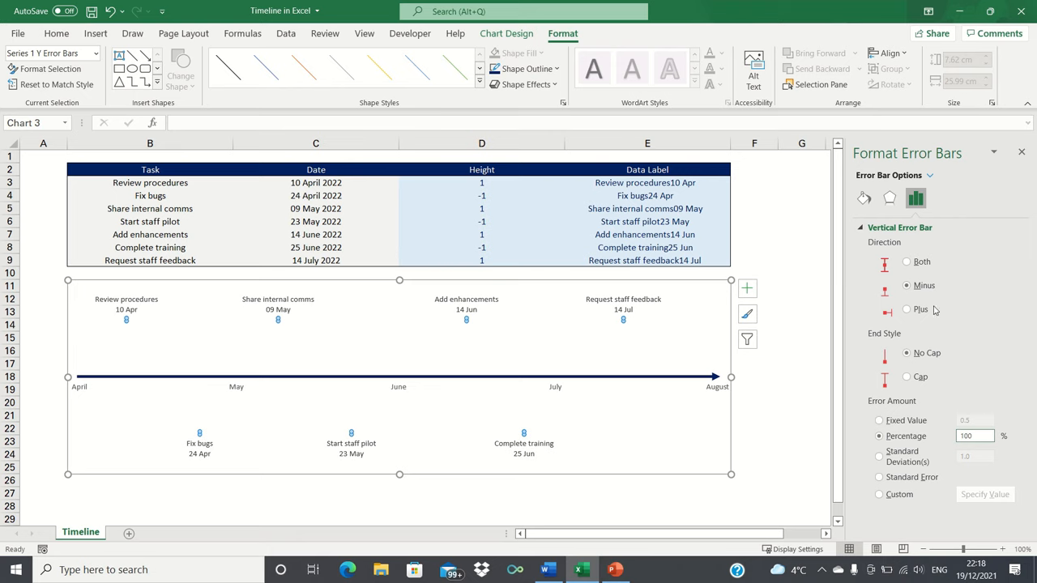
{"action": "left_click", "coordinate": [863, 197]}
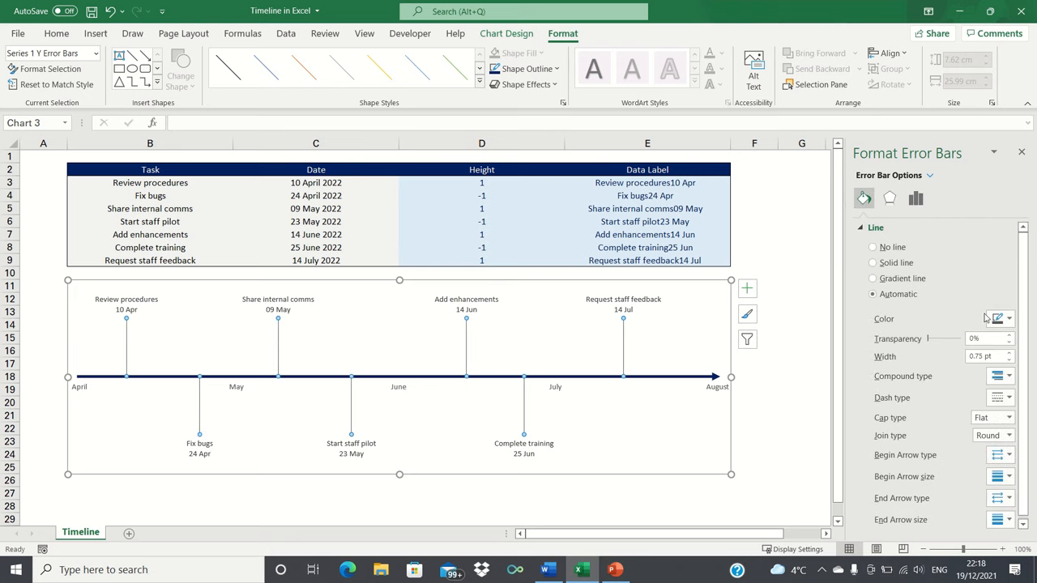
{"action": "left_click", "coordinate": [1009, 317]}
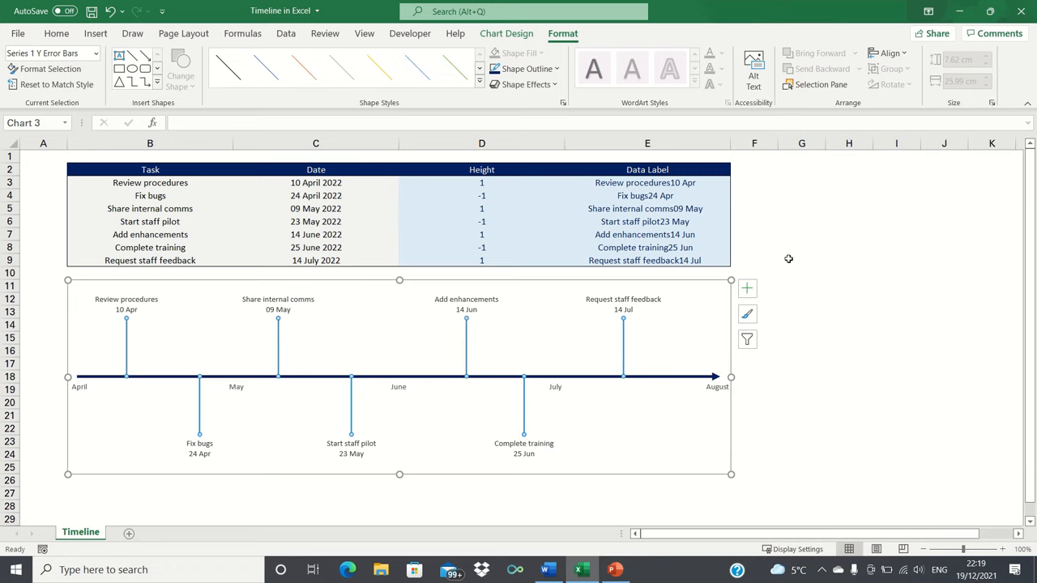
Set the chart area border to No line and close the formatting pane
{"action": "left_click", "coordinate": [647, 169]}
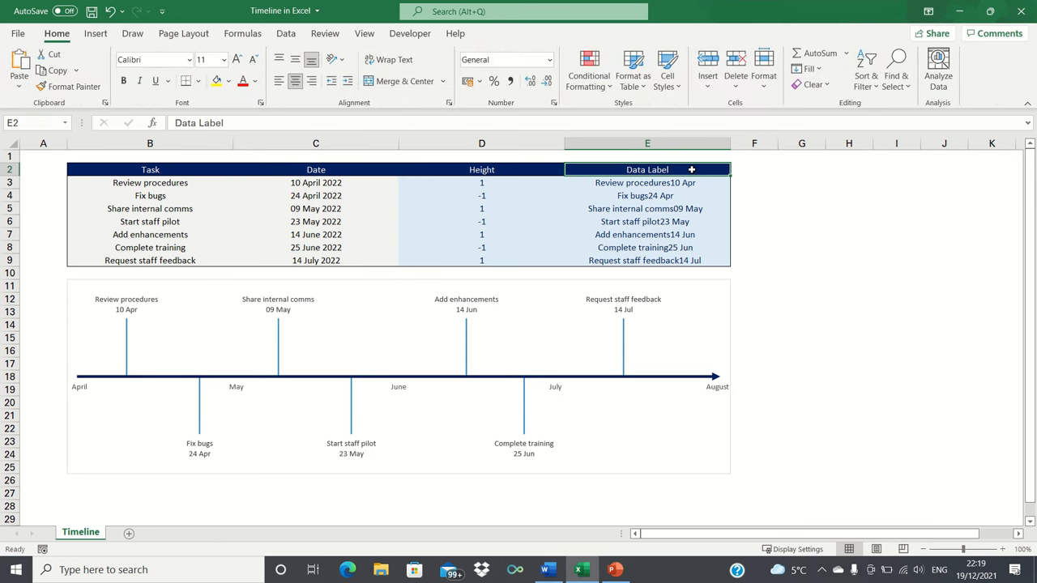
{"action": "mouse_move", "coordinate": [718, 286]}
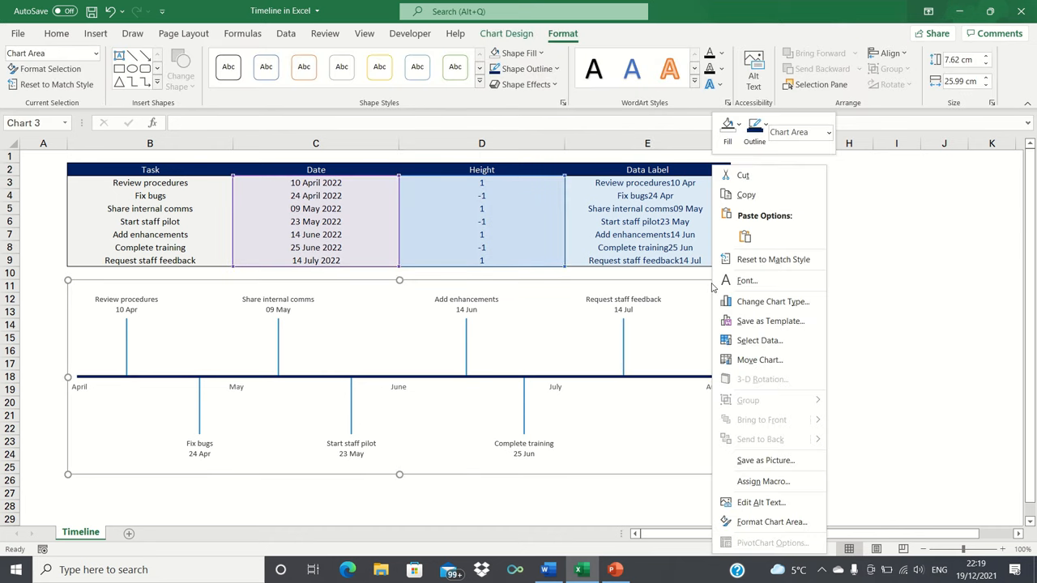
{"action": "mouse_move", "coordinate": [770, 521]}
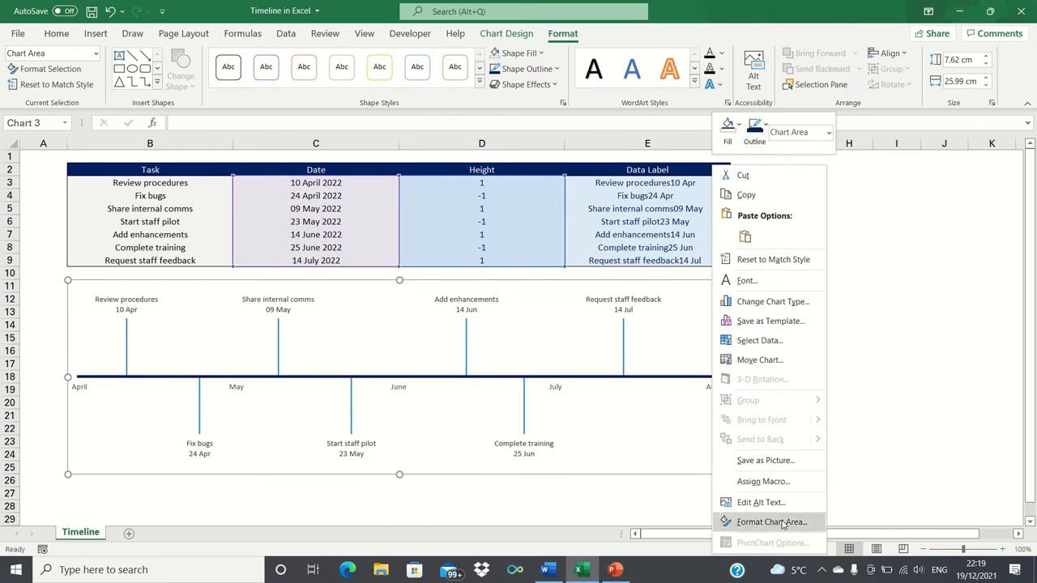
{"action": "left_click", "coordinate": [770, 522]}
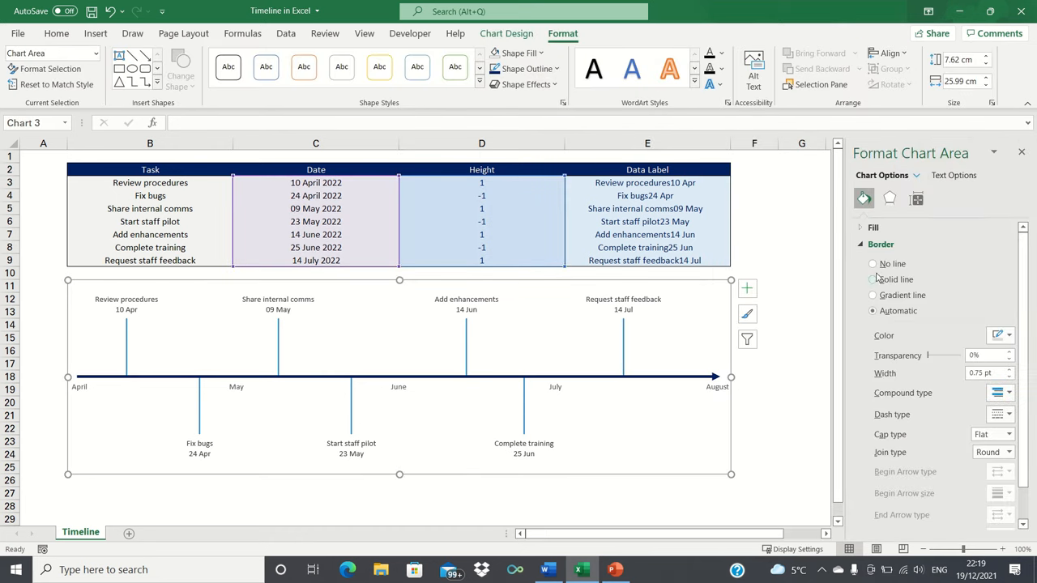
{"action": "left_click", "coordinate": [1021, 151]}
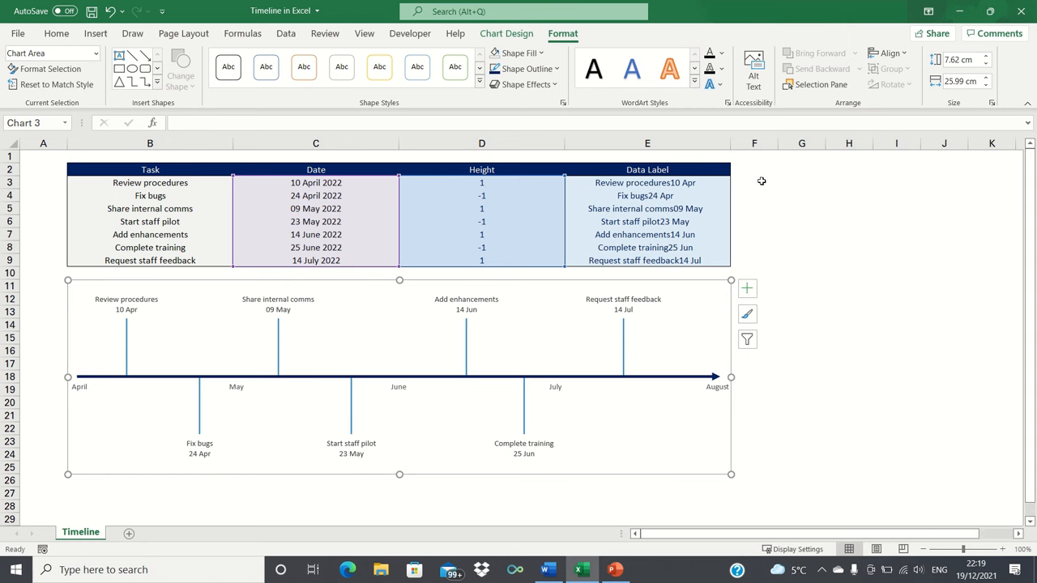
{"action": "left_click", "coordinate": [647, 169]}
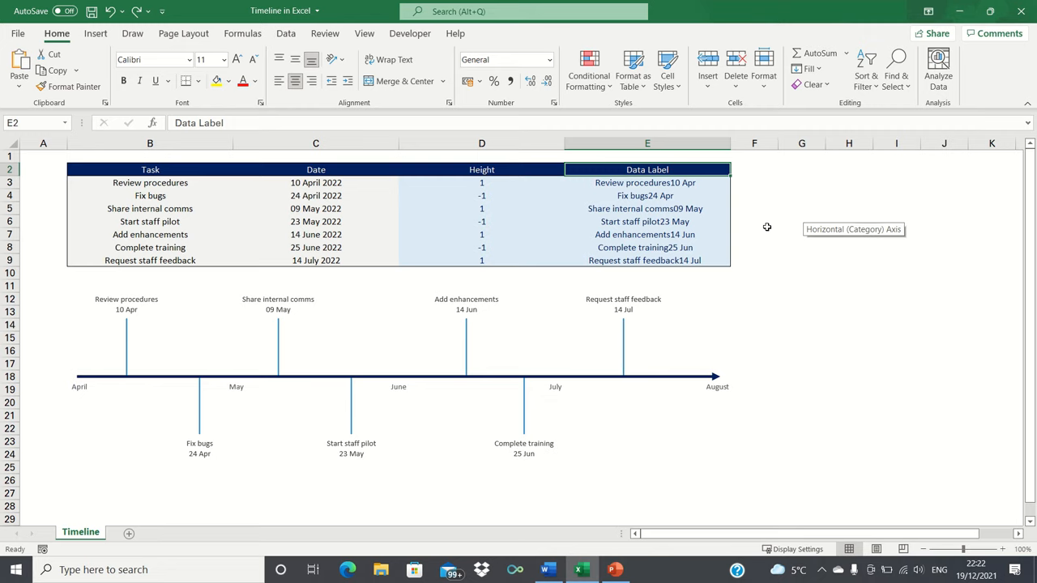
{"action": "left_click", "coordinate": [315, 196]}
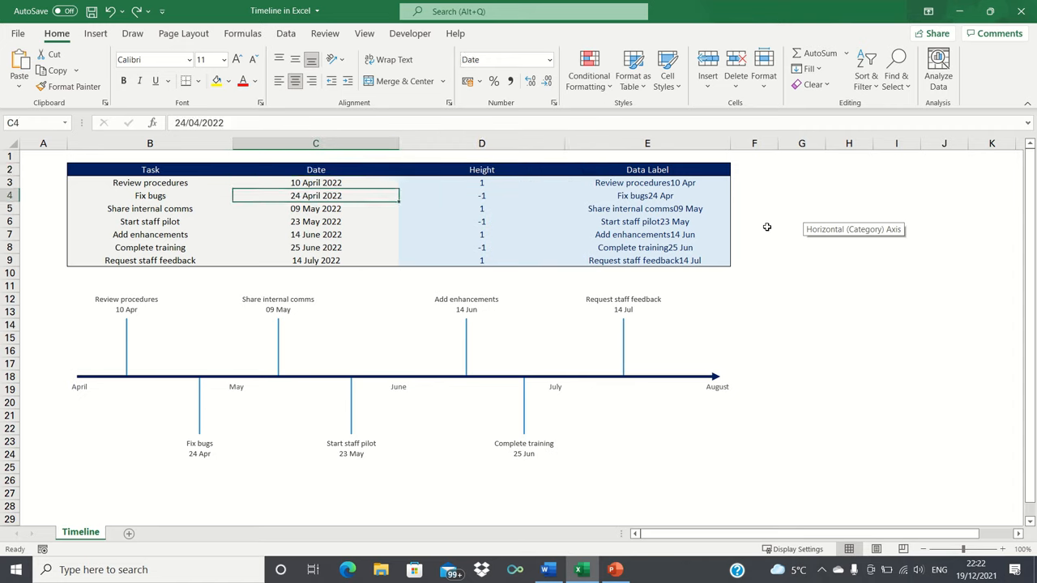
{"action": "type", "text": "30/4/"}
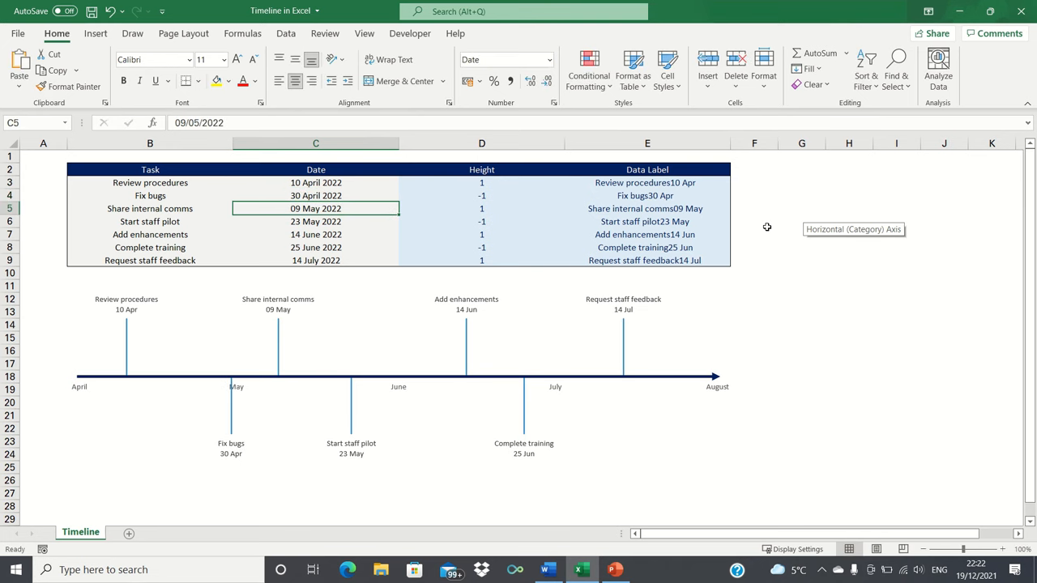
{"action": "mouse_move", "coordinate": [248, 416]}
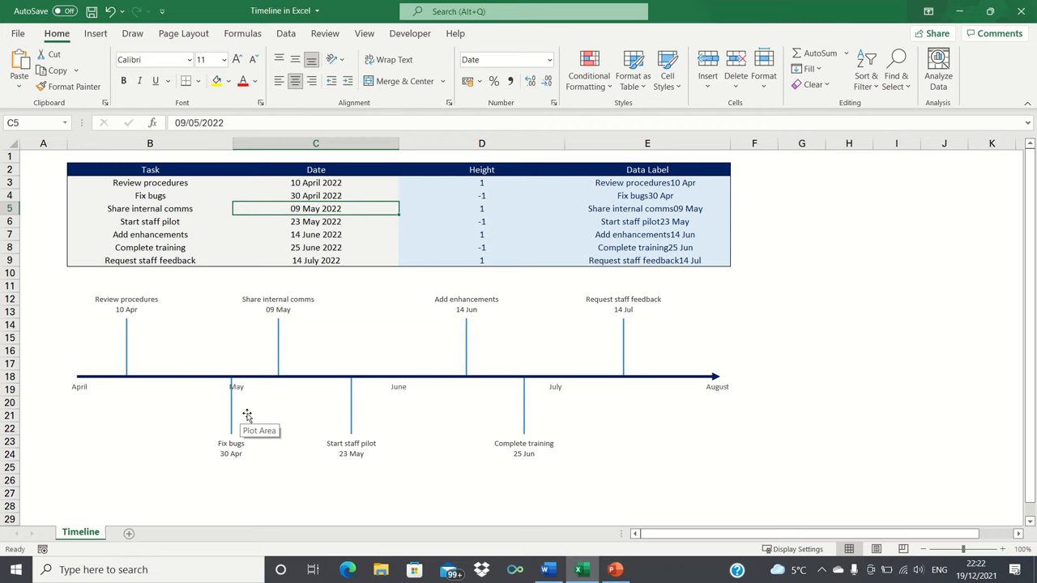
{"action": "type", "text": "24/04/2022"}
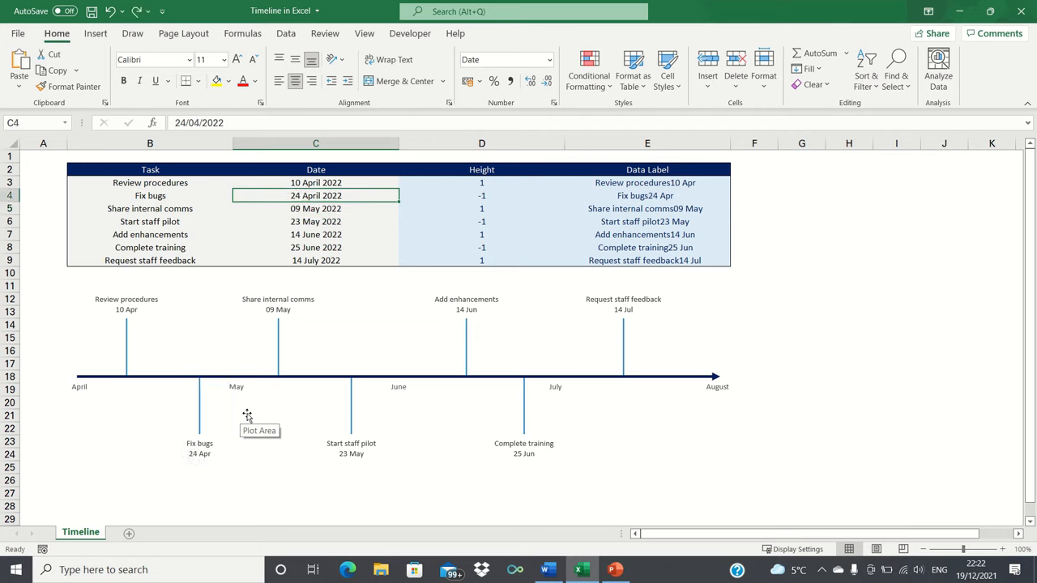